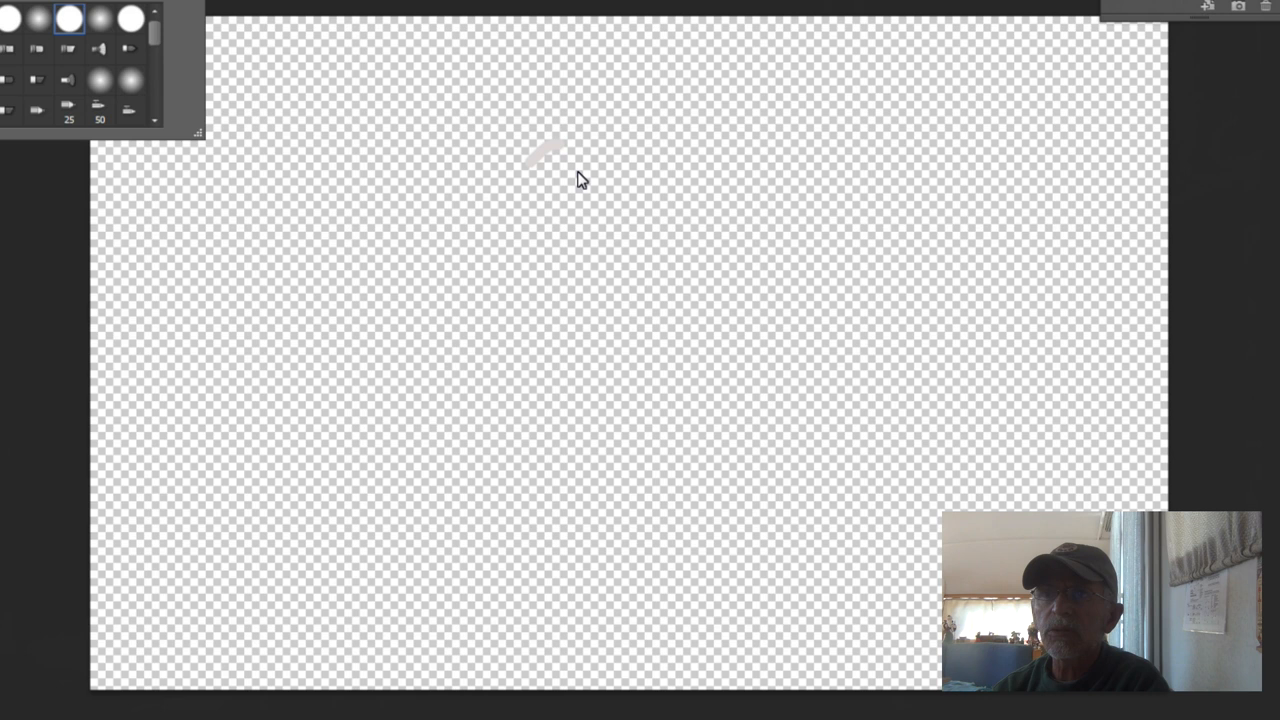
Freehand a bumpy, closed black log-end outline near the top centre
drag(575, 160, 620, 338)
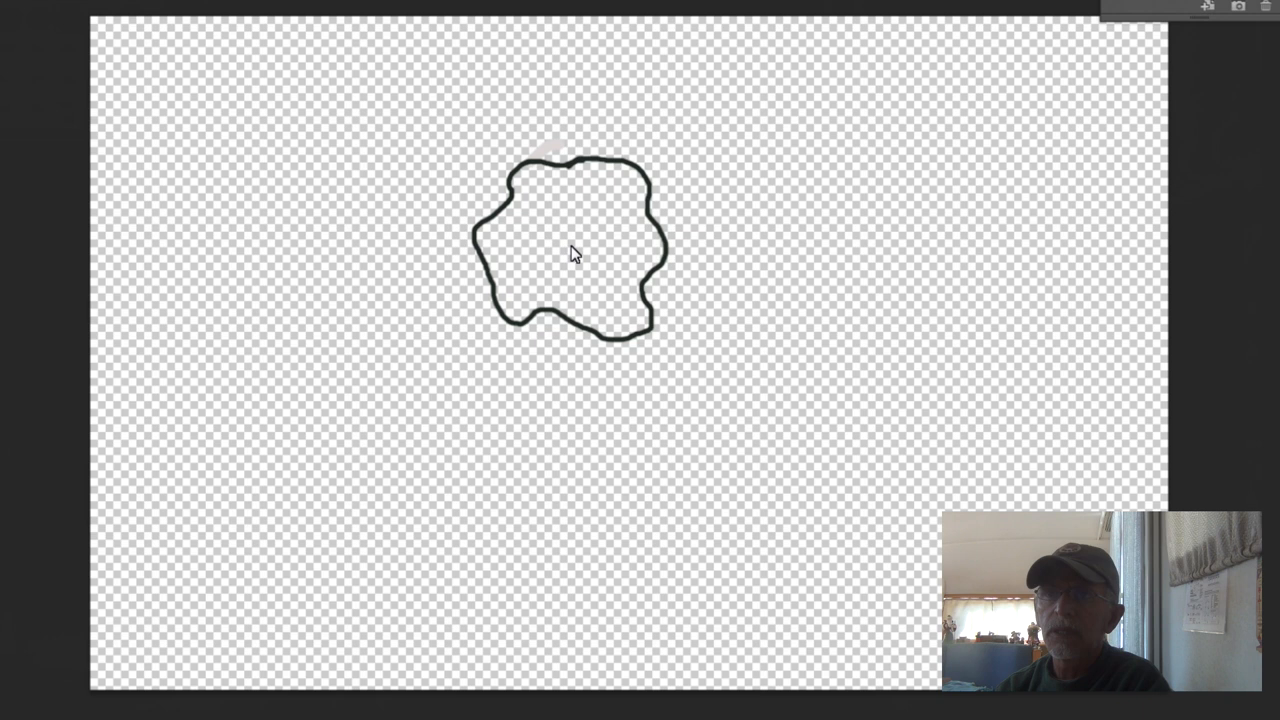
mouse_move(737, 210)
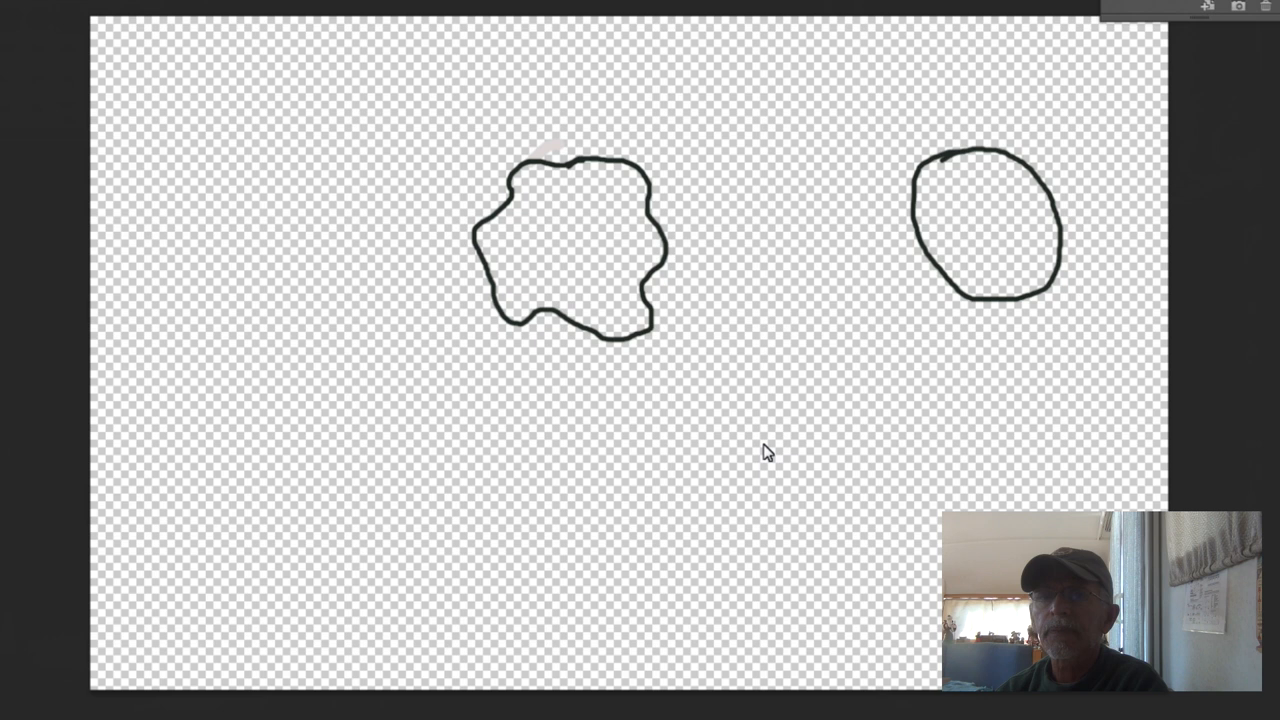
mouse_move(562, 267)
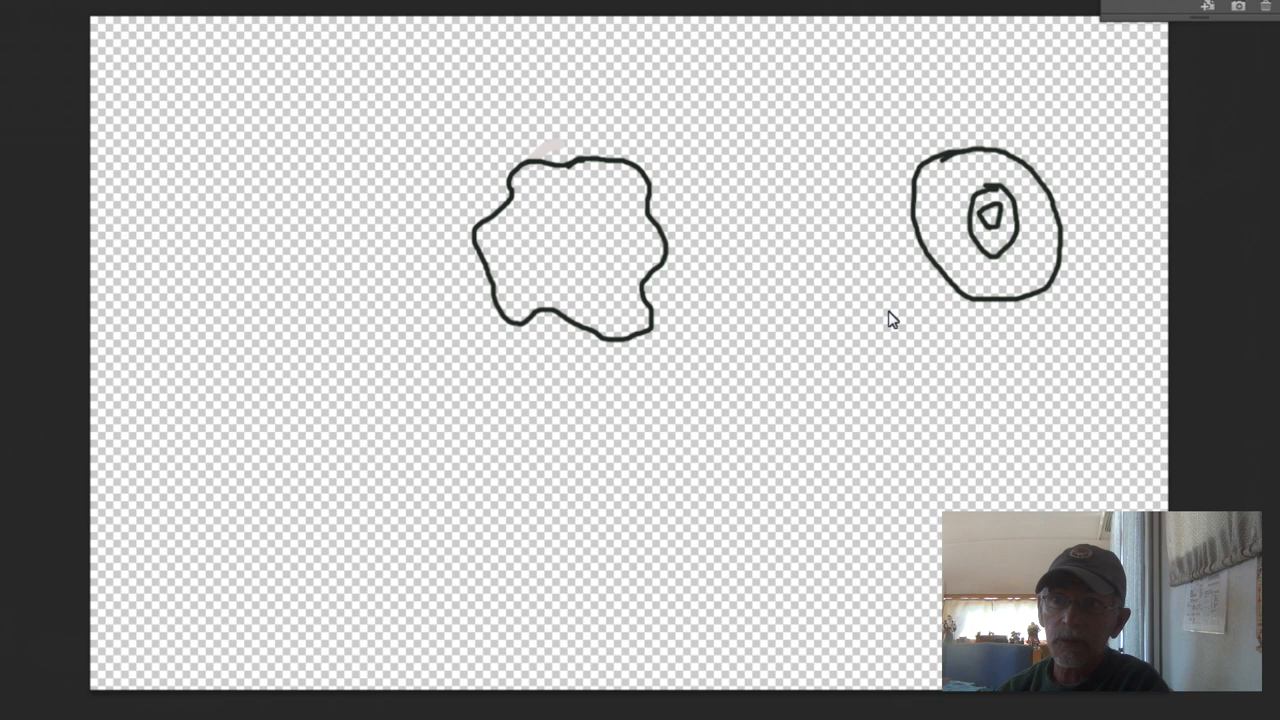
mouse_move(922, 293)
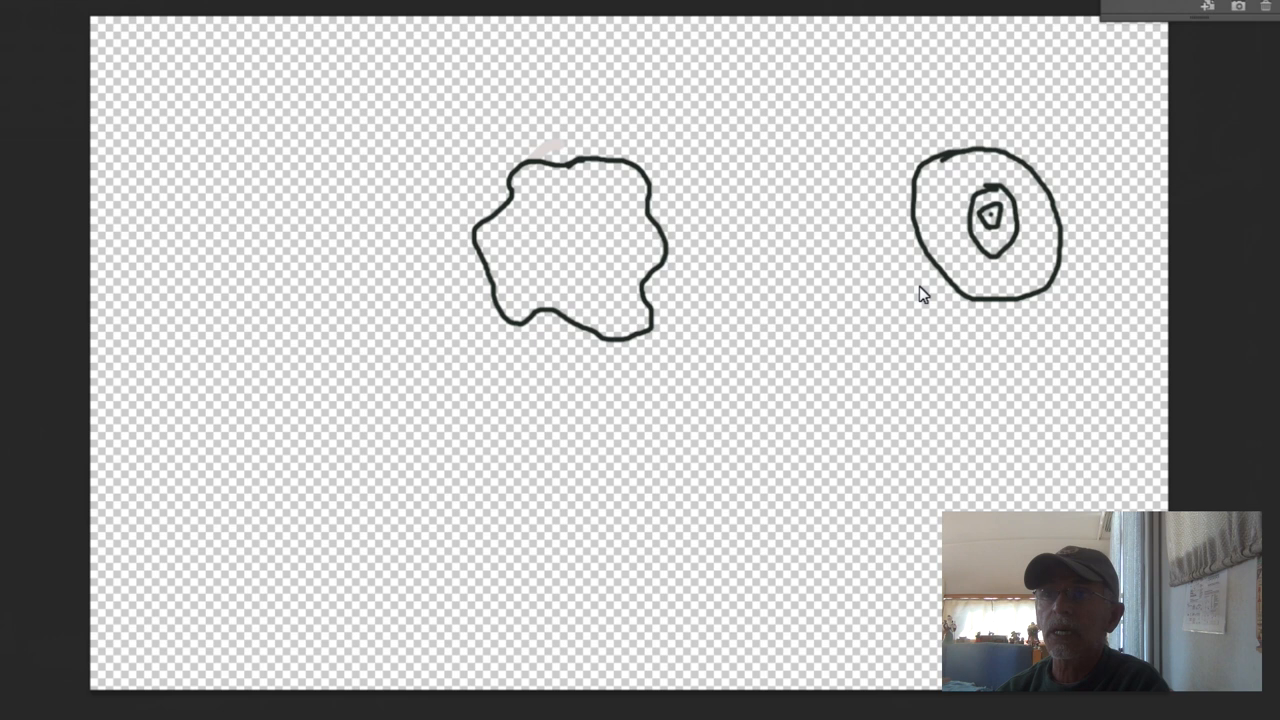
mouse_move(995, 228)
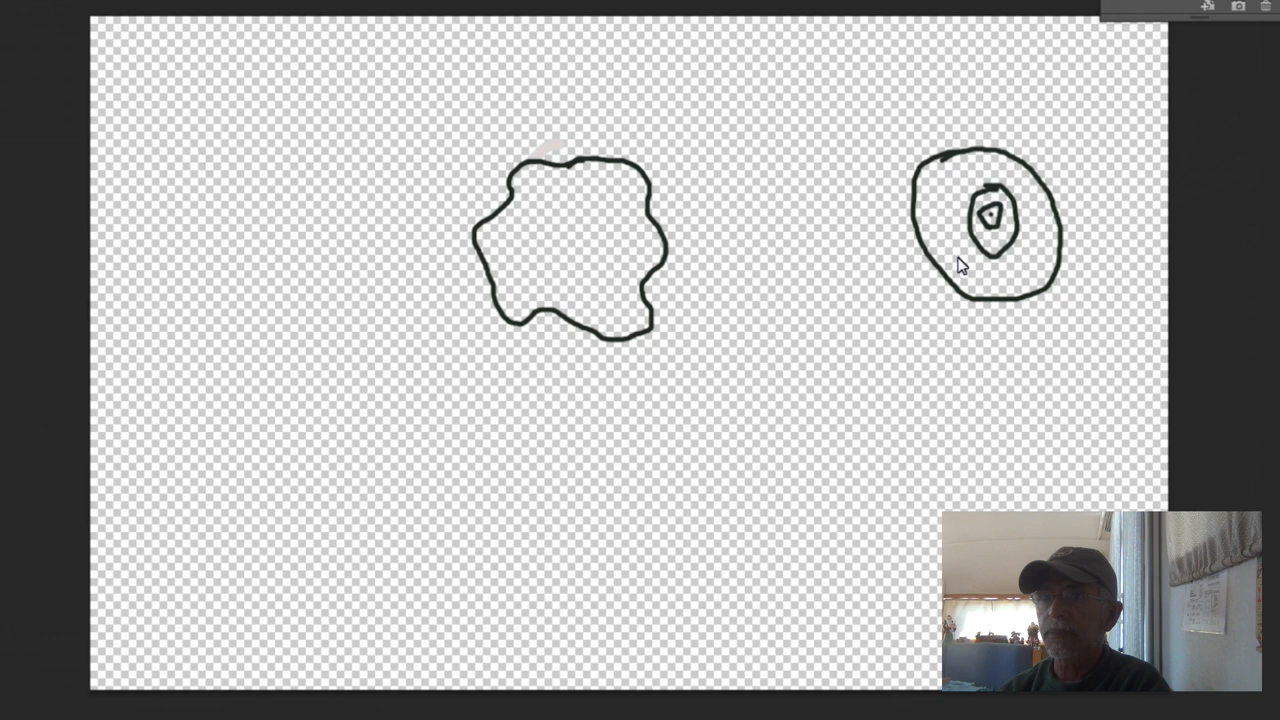
Draw the log's side contours extending left from the bumpy end
drag(620, 335, 450, 430)
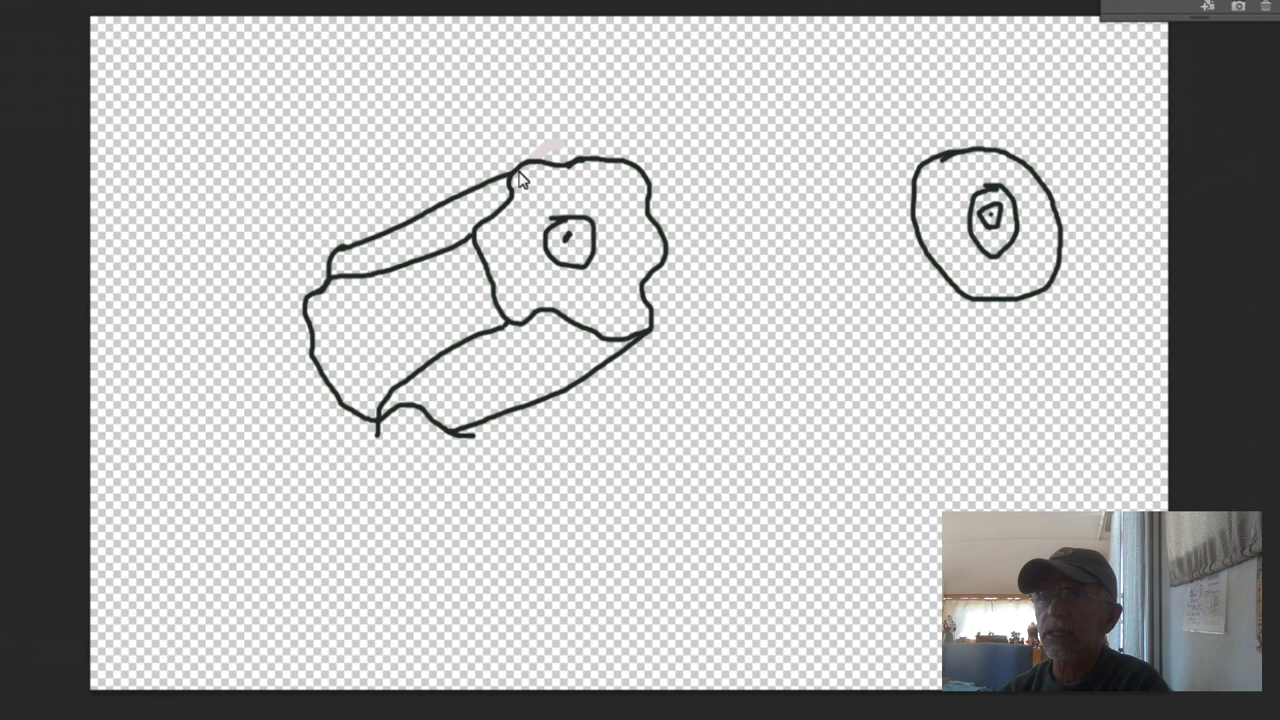
mouse_move(645, 300)
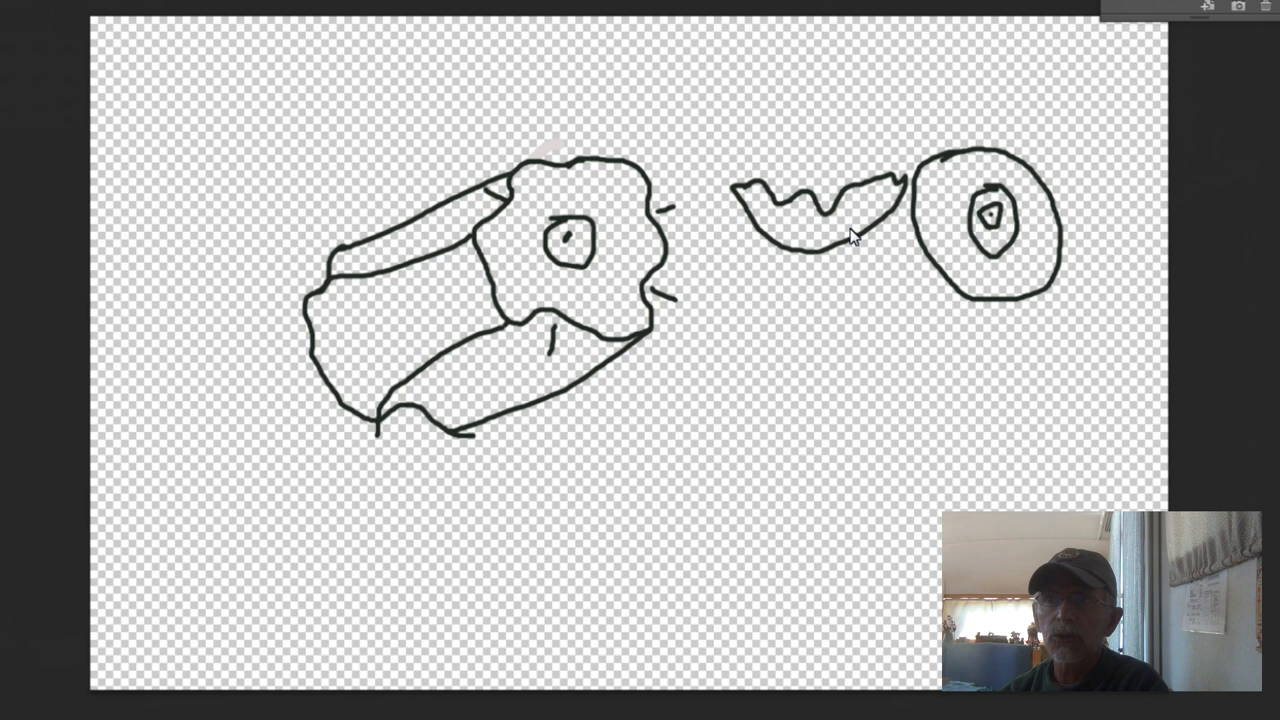
mouse_move(735, 250)
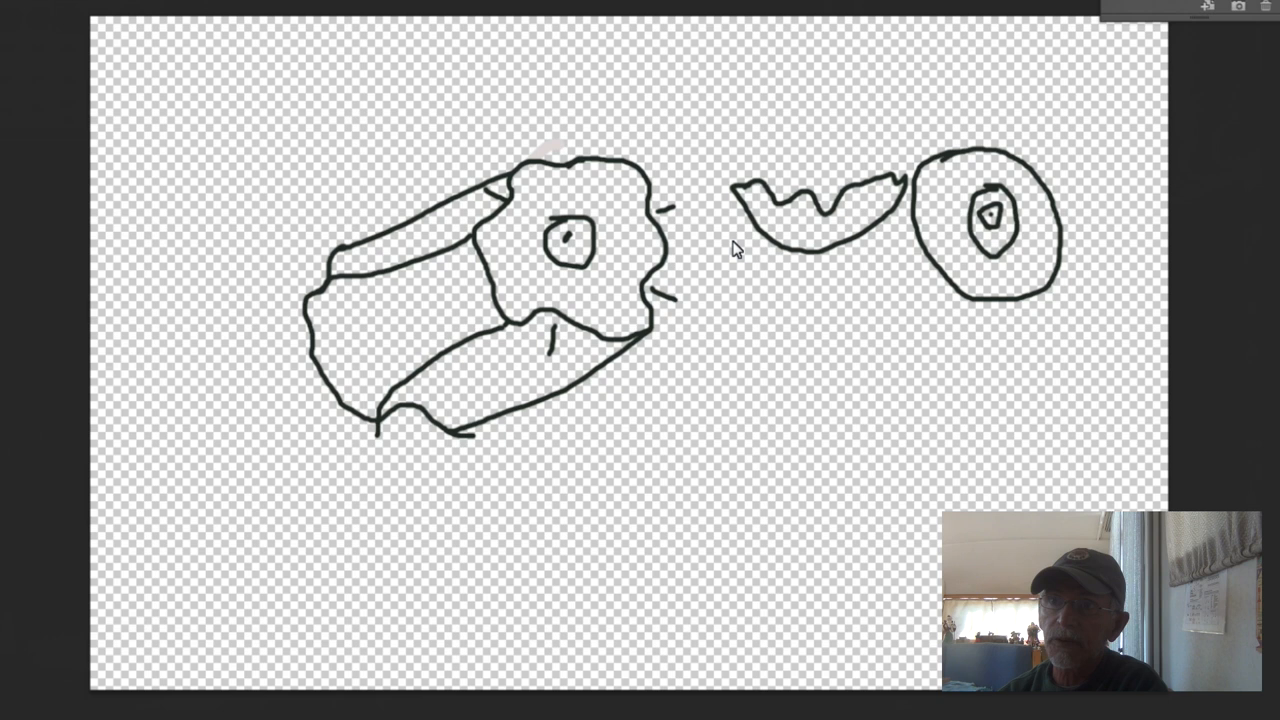
mouse_move(540, 320)
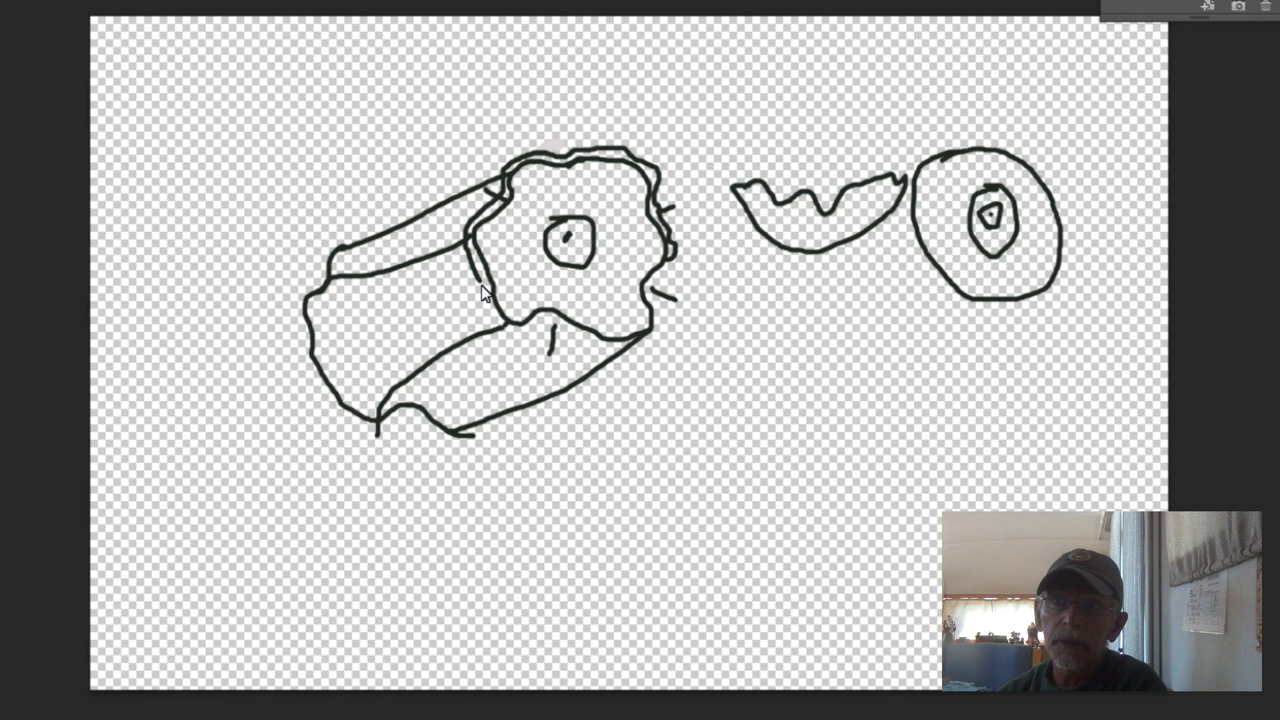
drag(480, 290, 635, 355)
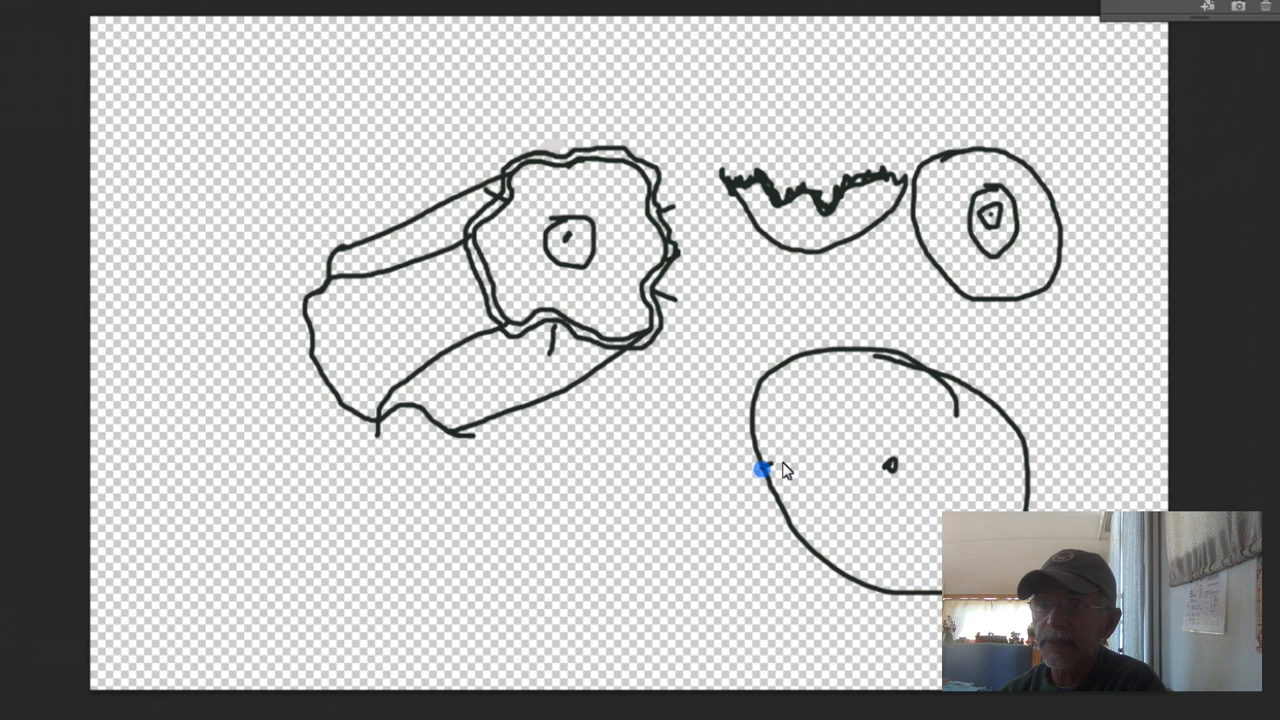
Draw a doubled horizontal line across the large oval and add another stroke to the form
drag(765, 468, 1033, 460)
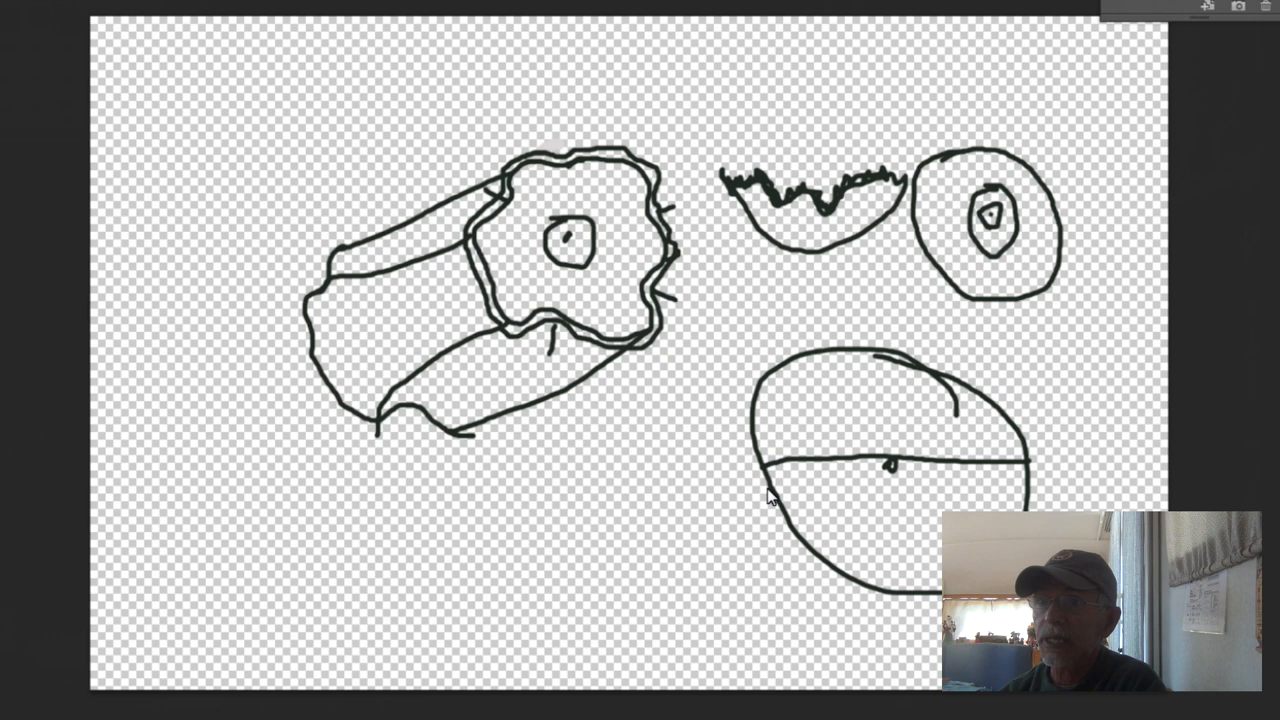
drag(775, 480, 1015, 475)
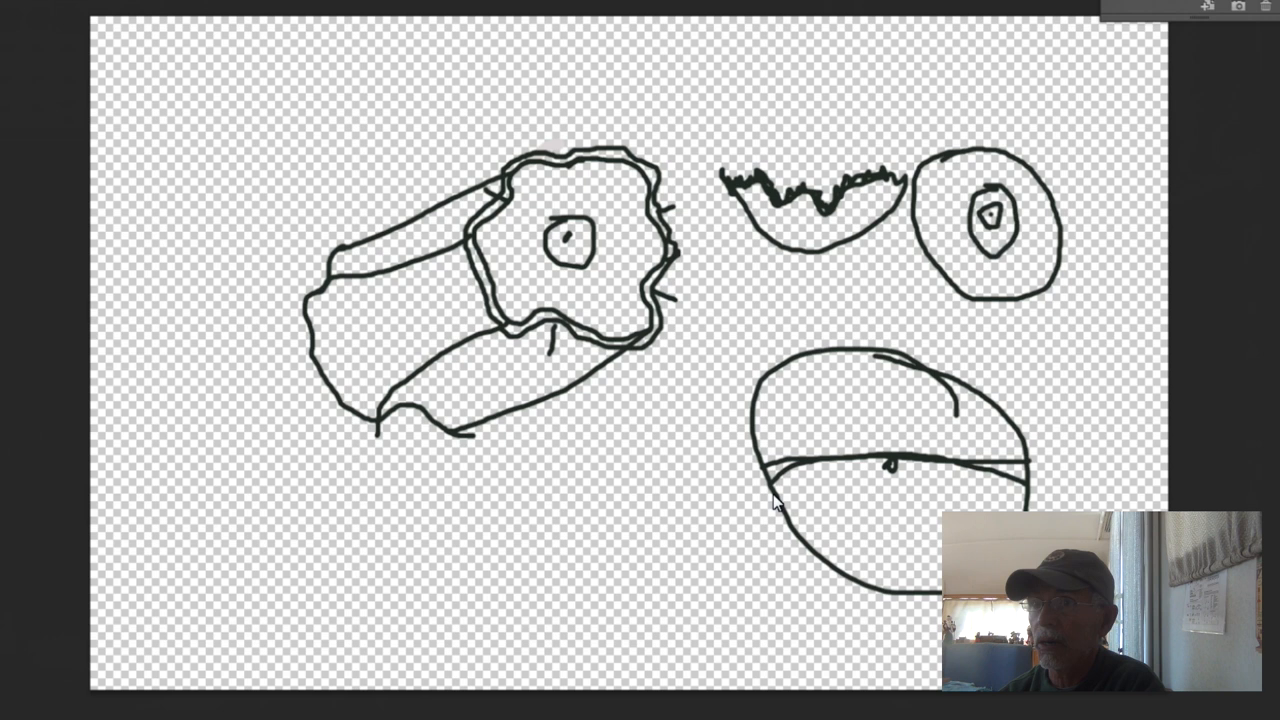
mouse_move(895, 475)
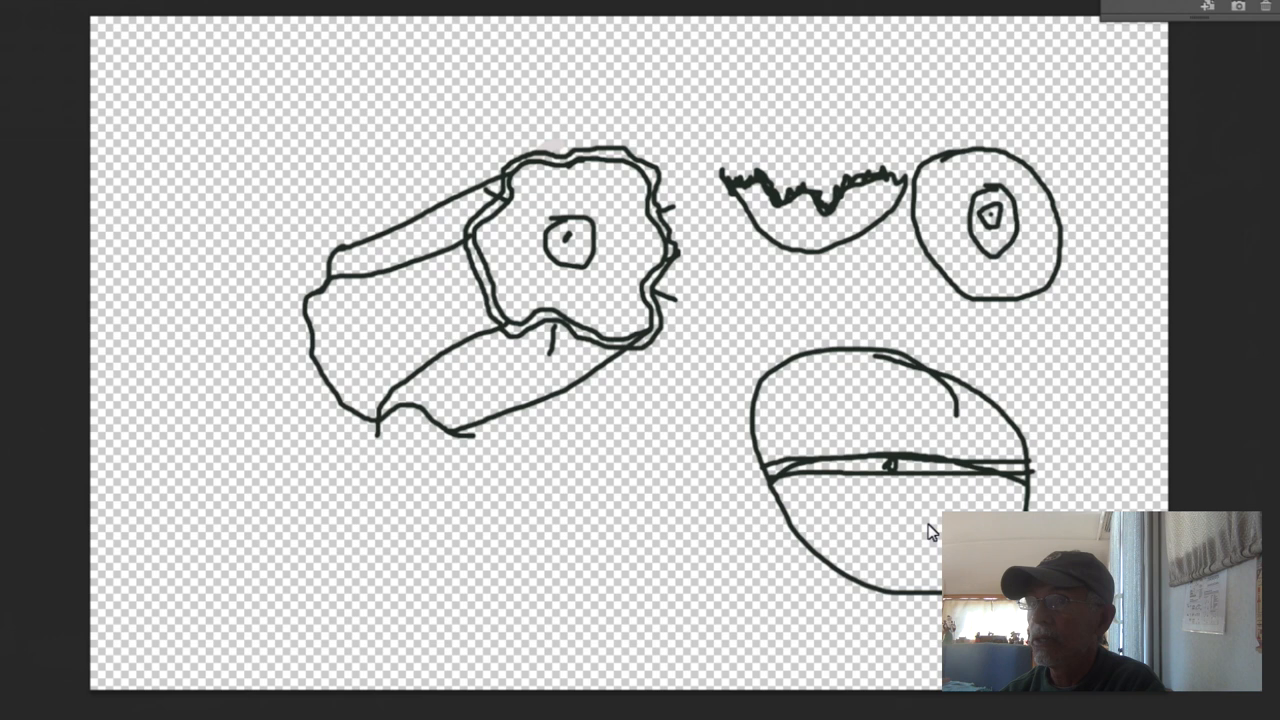
mouse_move(1025, 483)
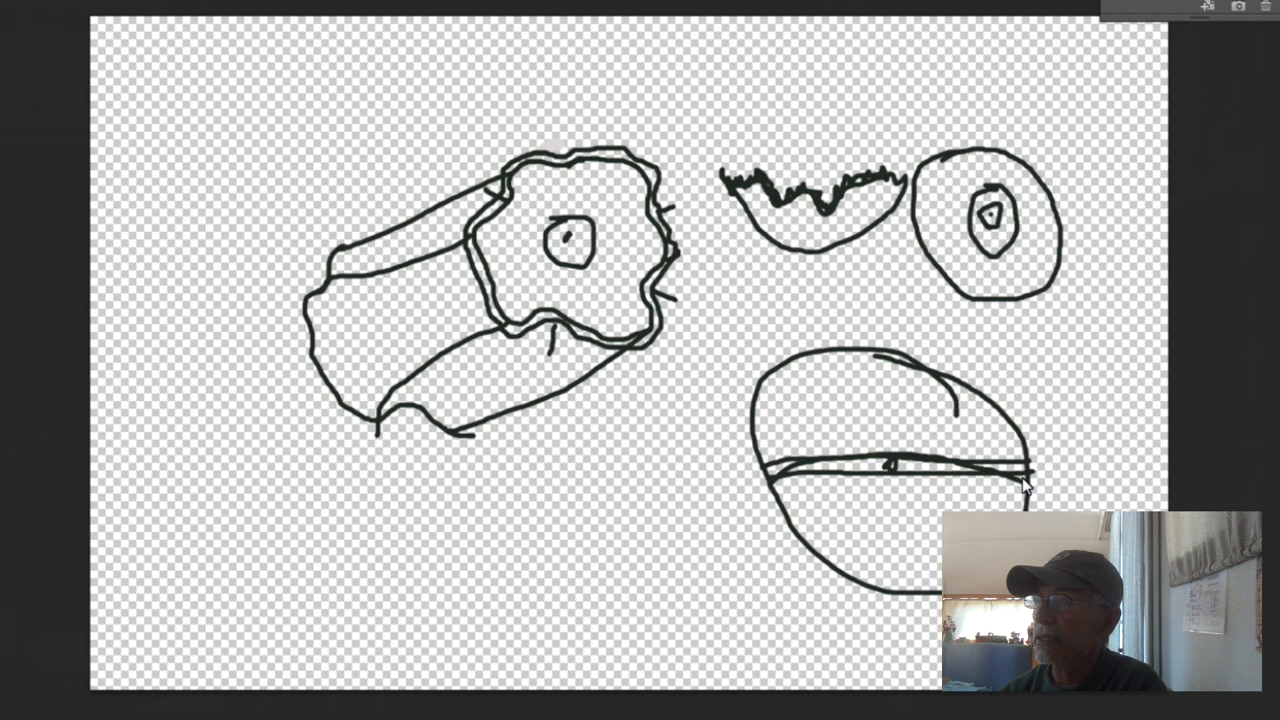
mouse_move(978, 428)
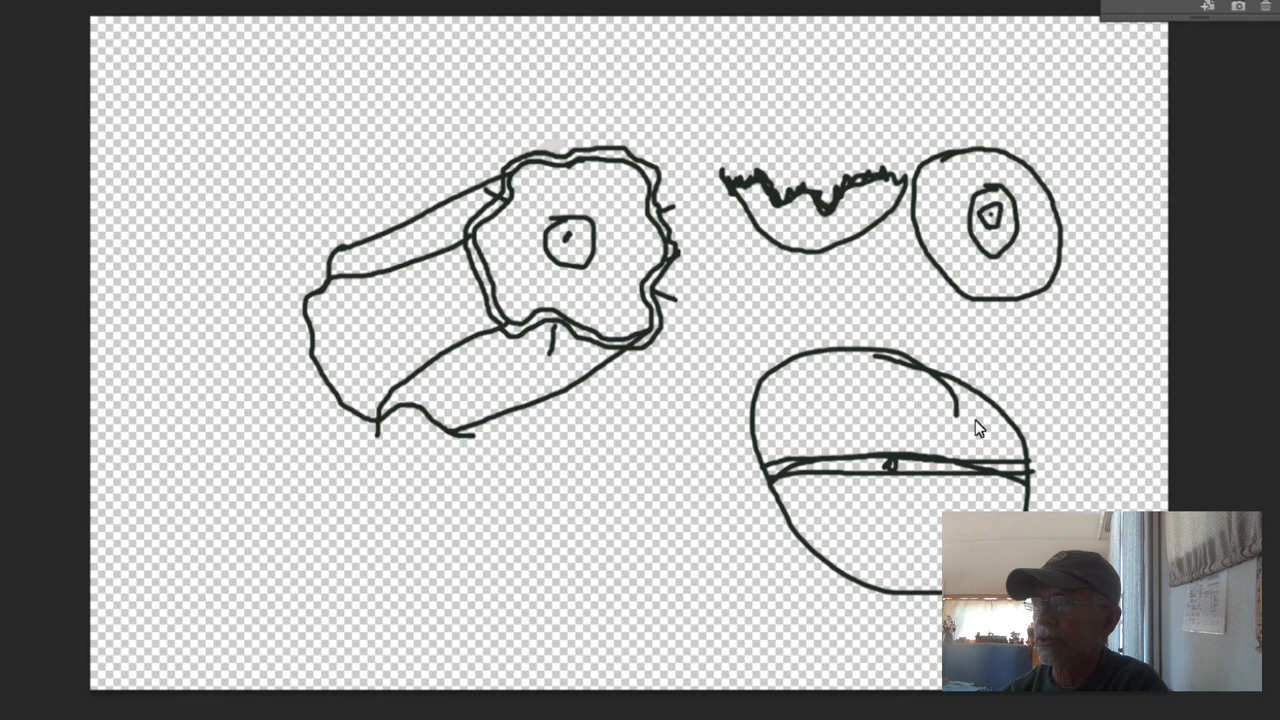
drag(487, 479, 520, 492)
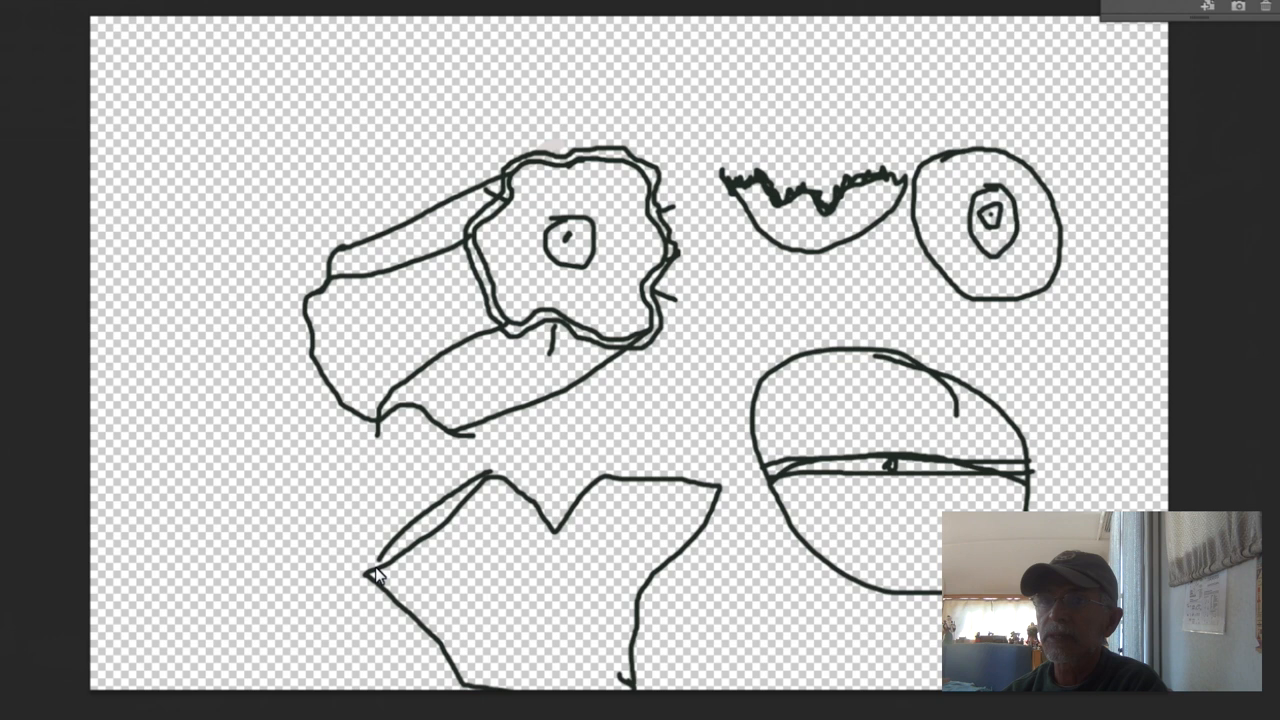
Brush a V-shaped closed outline in the upper-left area of the canvas
drag(620, 470, 720, 490)
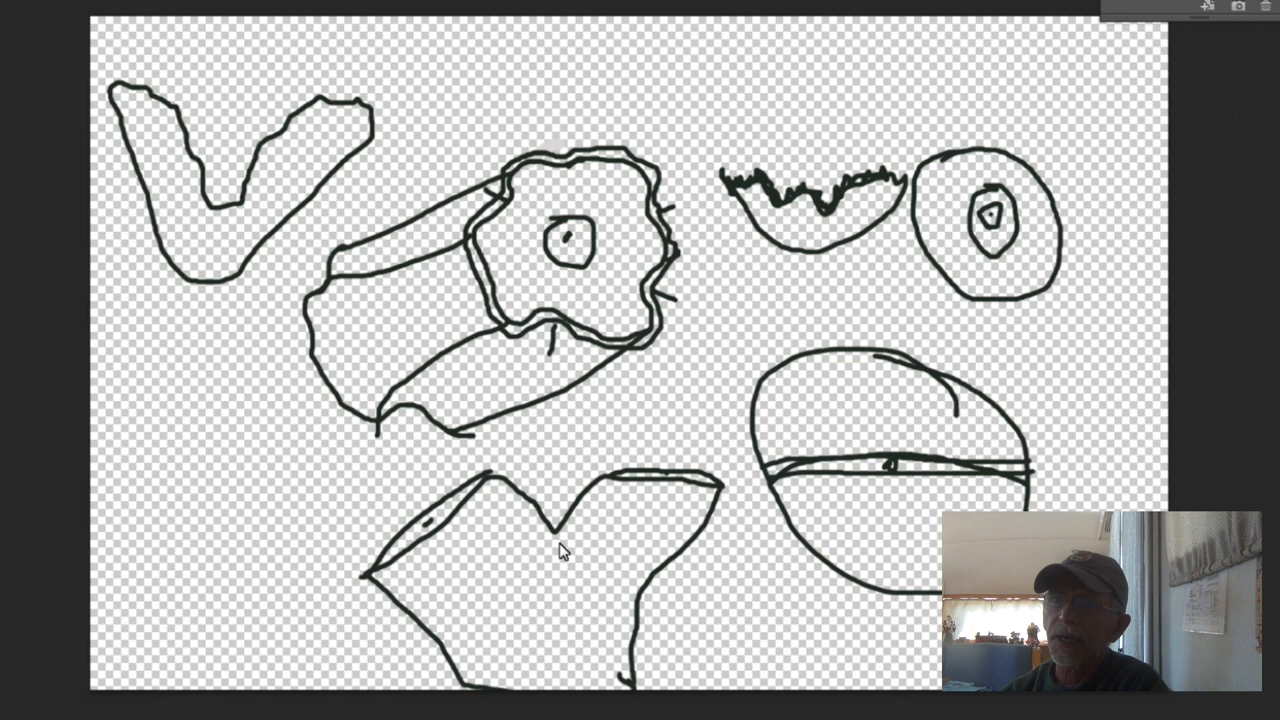
mouse_move(597, 558)
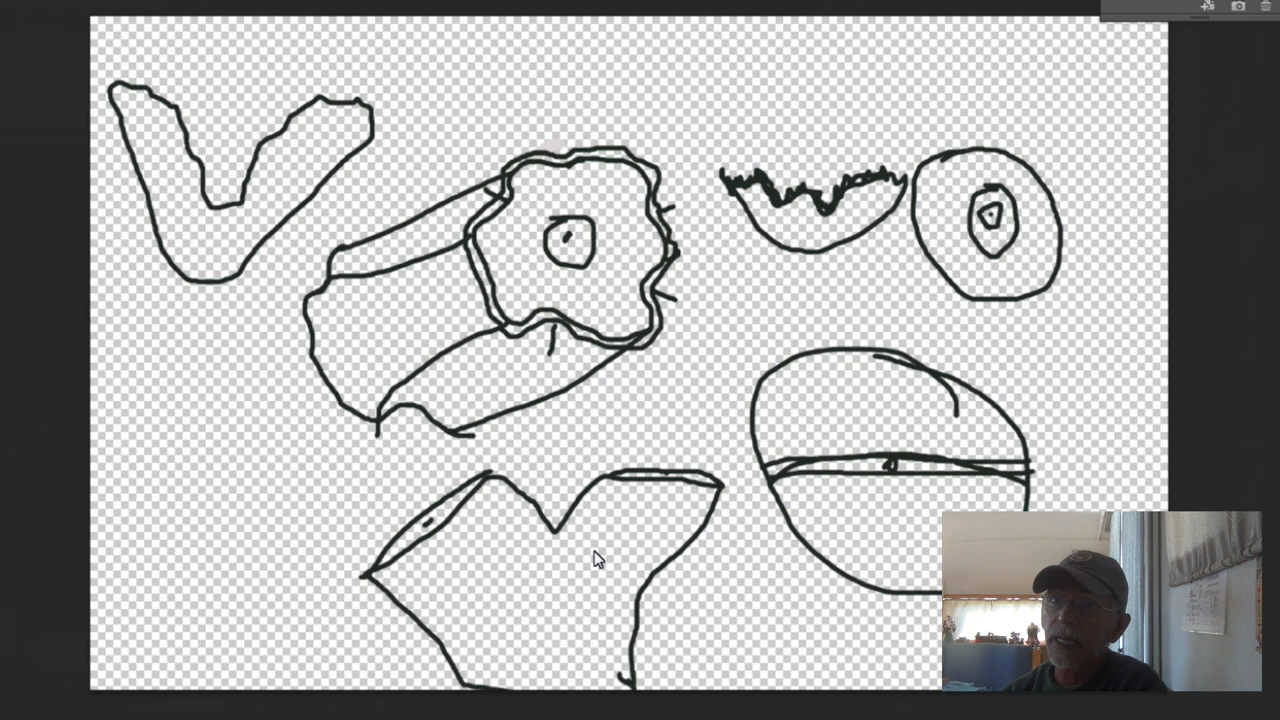
Brush a short upward-curving smile stroke inside the lower notched block
drag(540, 580, 600, 560)
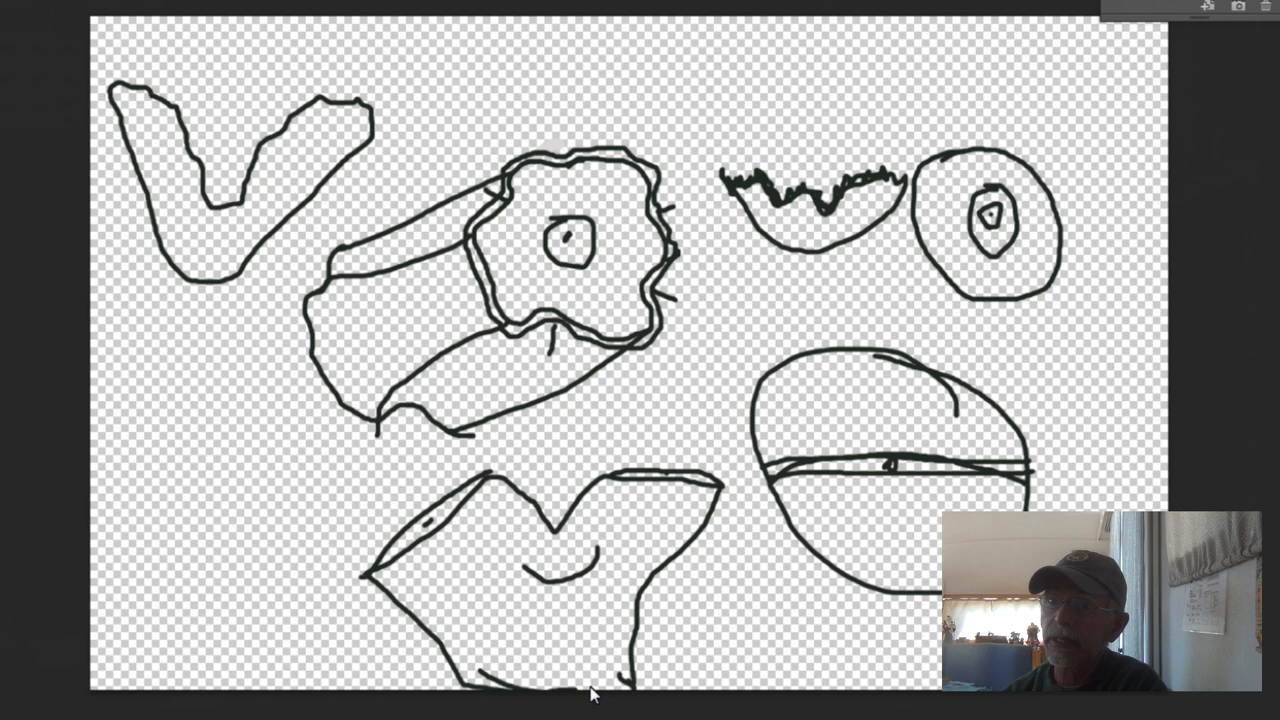
mouse_move(500, 575)
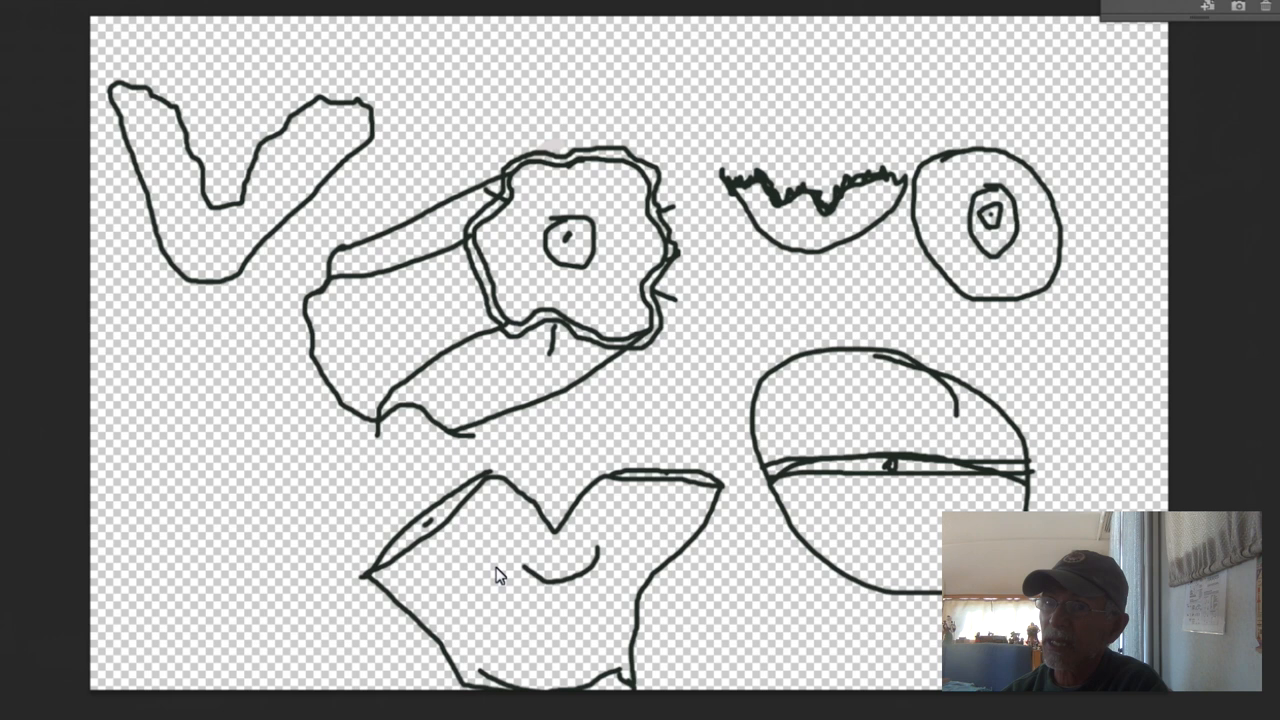
mouse_move(505, 492)
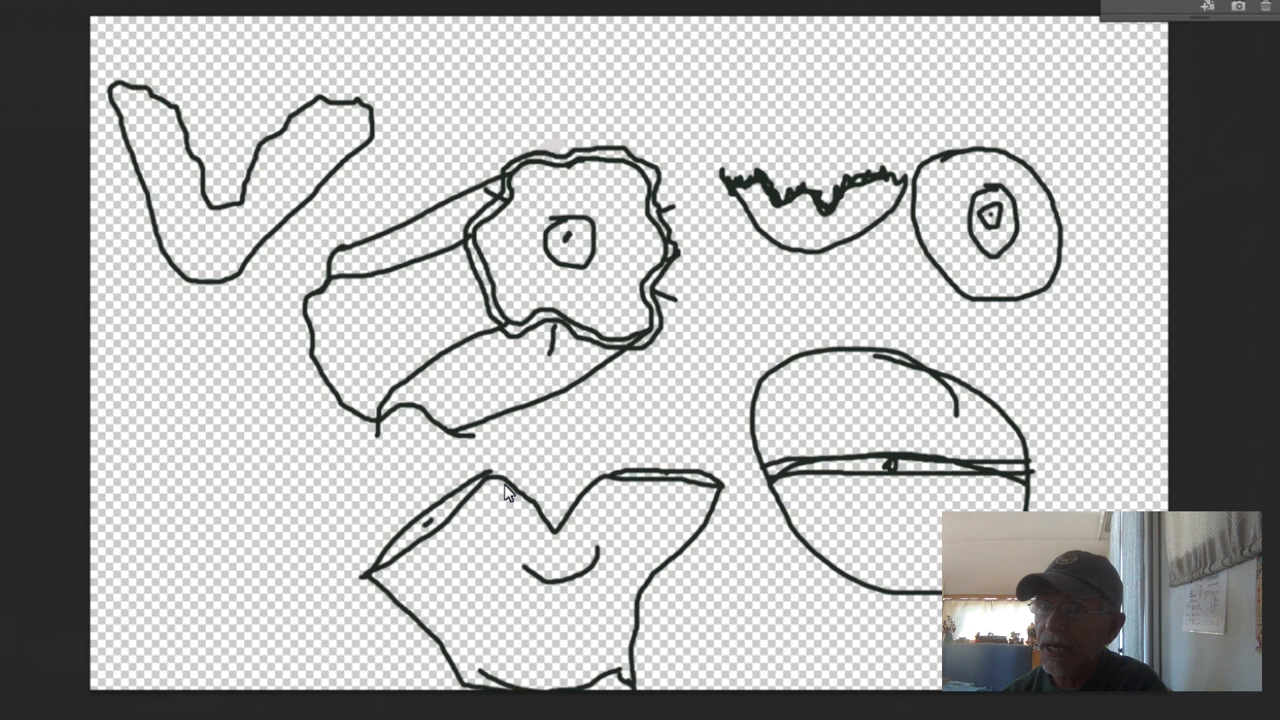
click(648, 555)
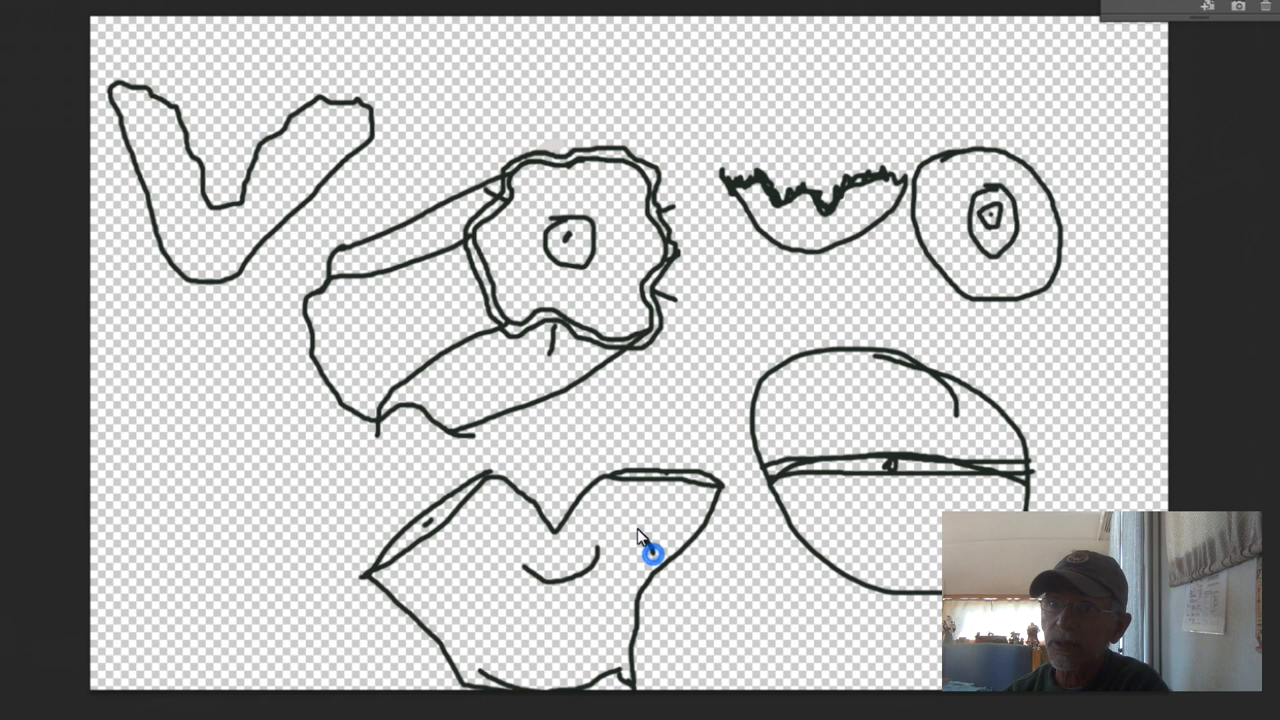
Loop a large rounded bowl outline over the lower notched block
drag(650, 552, 605, 680)
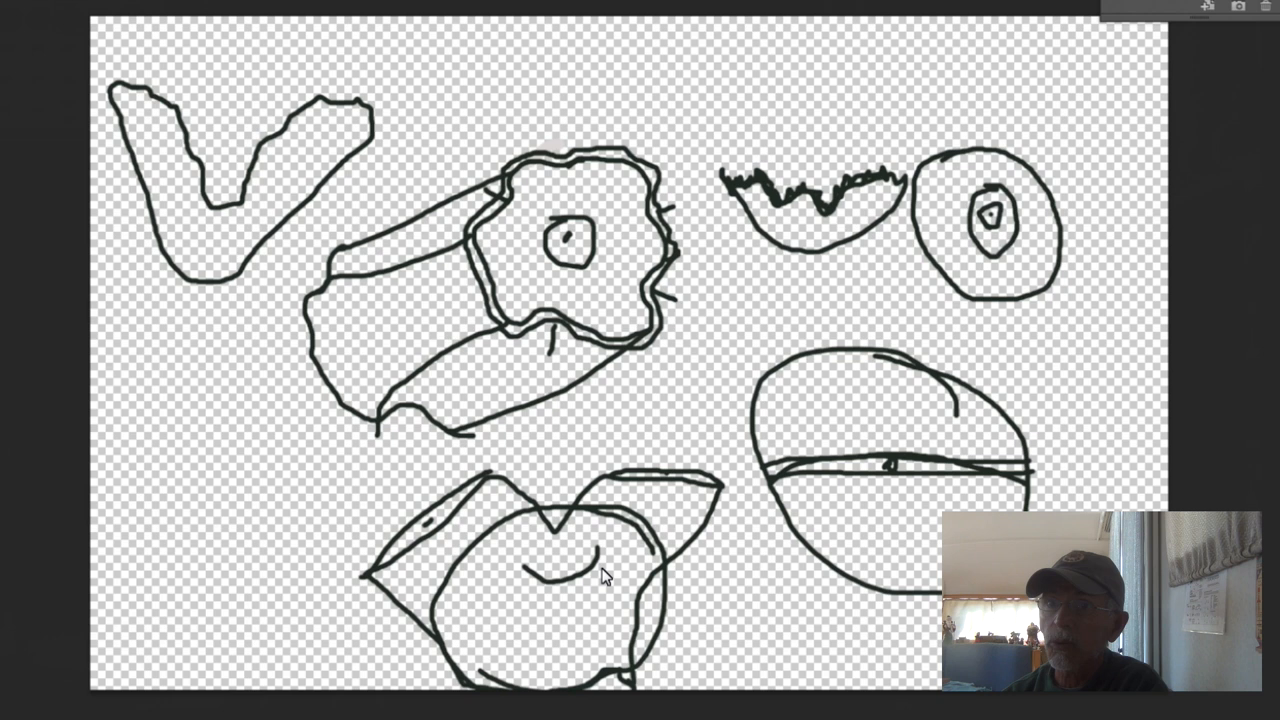
mouse_move(588, 82)
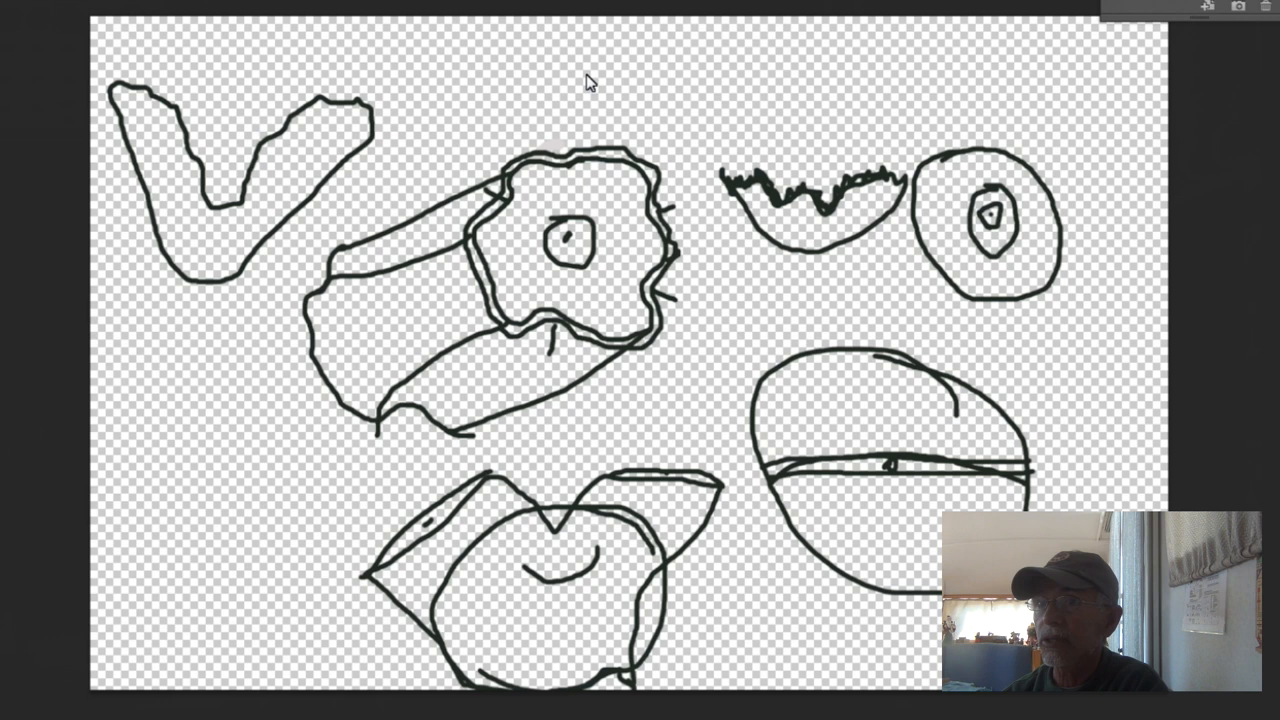
mouse_move(653, 518)
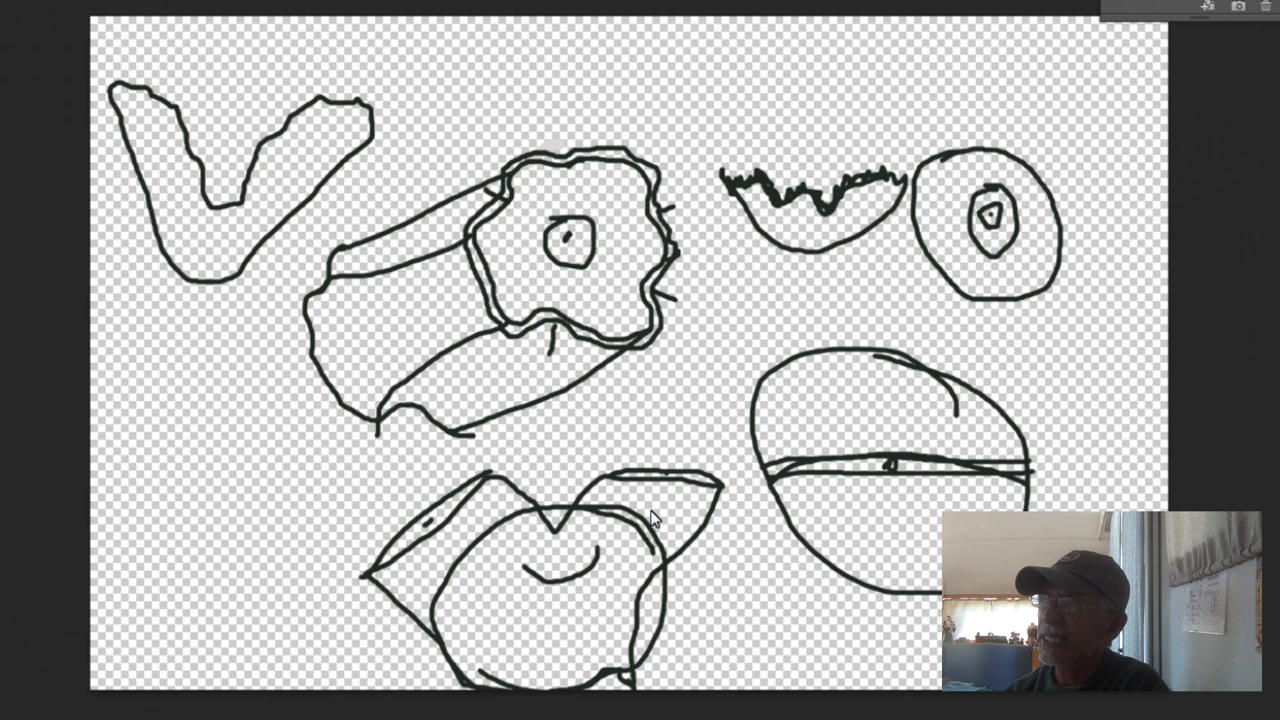
mouse_move(548, 580)
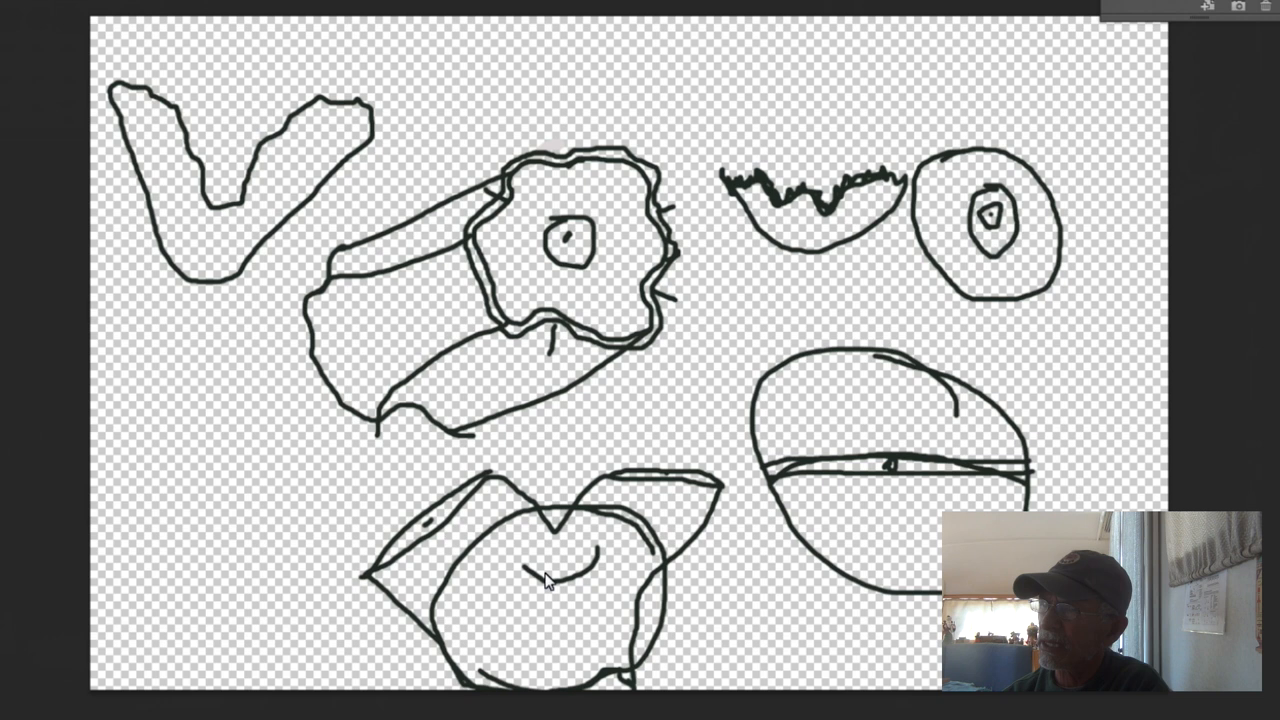
mouse_move(723, 393)
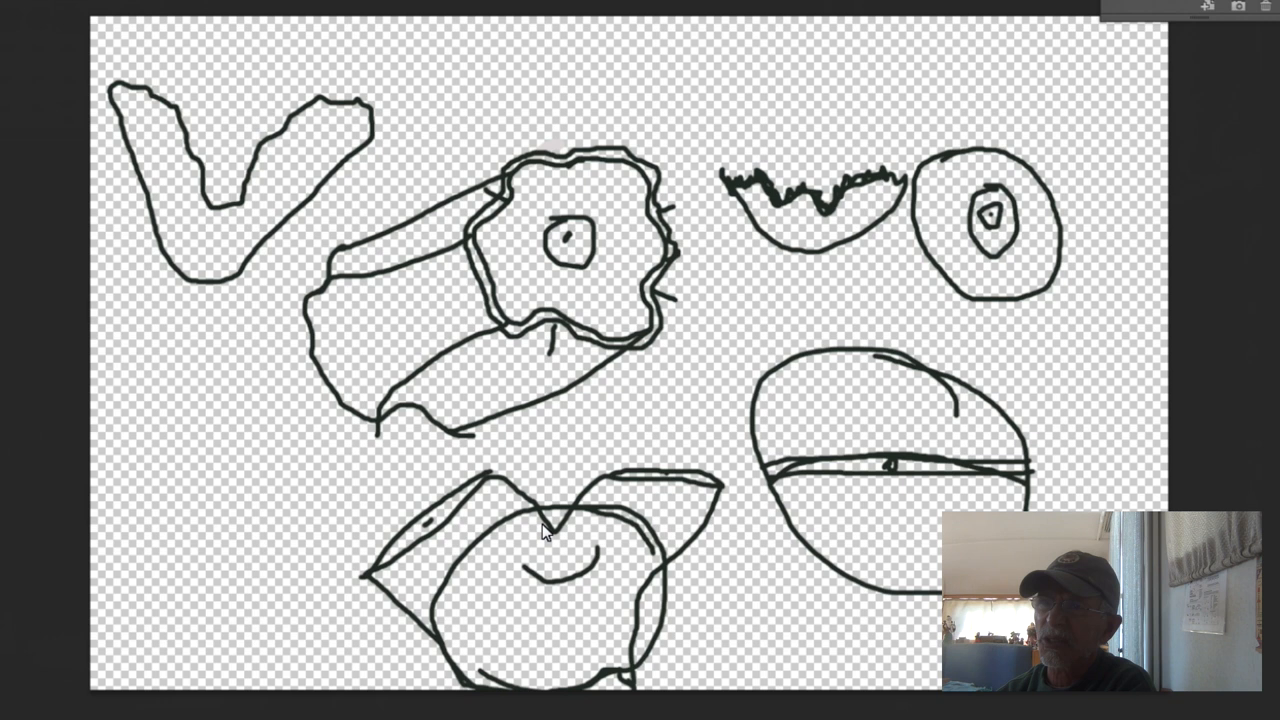
mouse_move(655, 597)
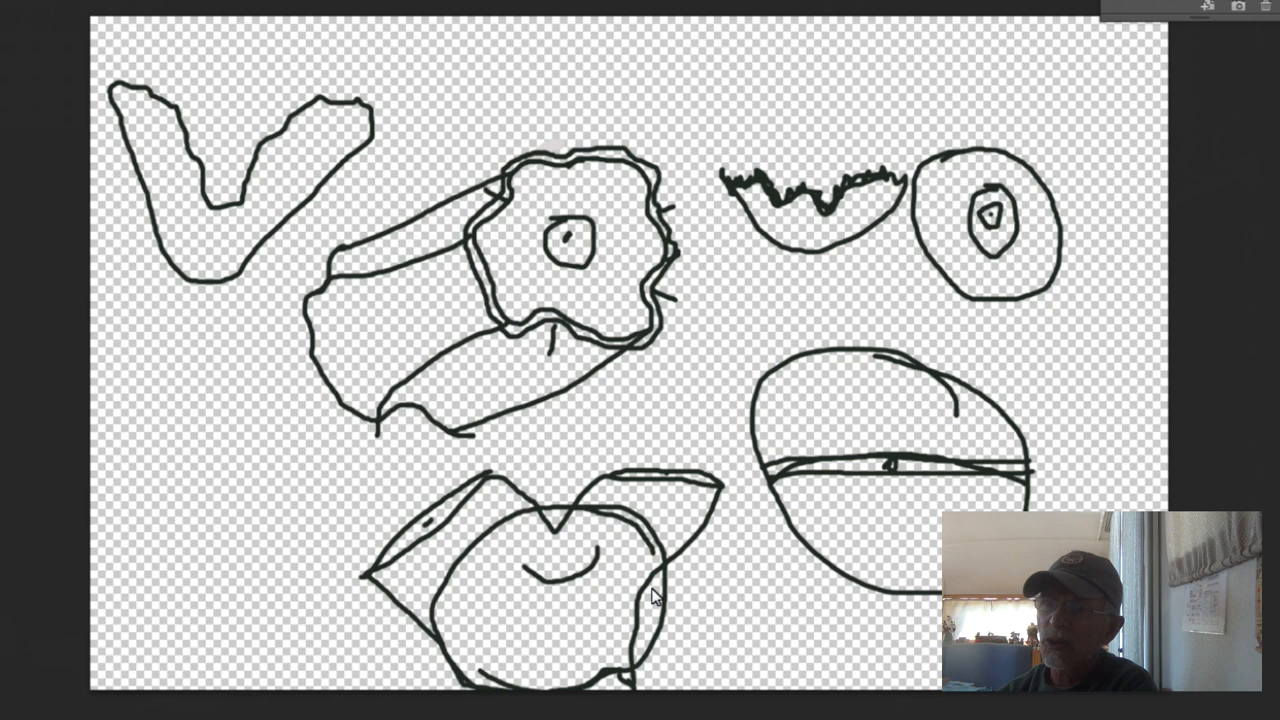
mouse_move(473, 588)
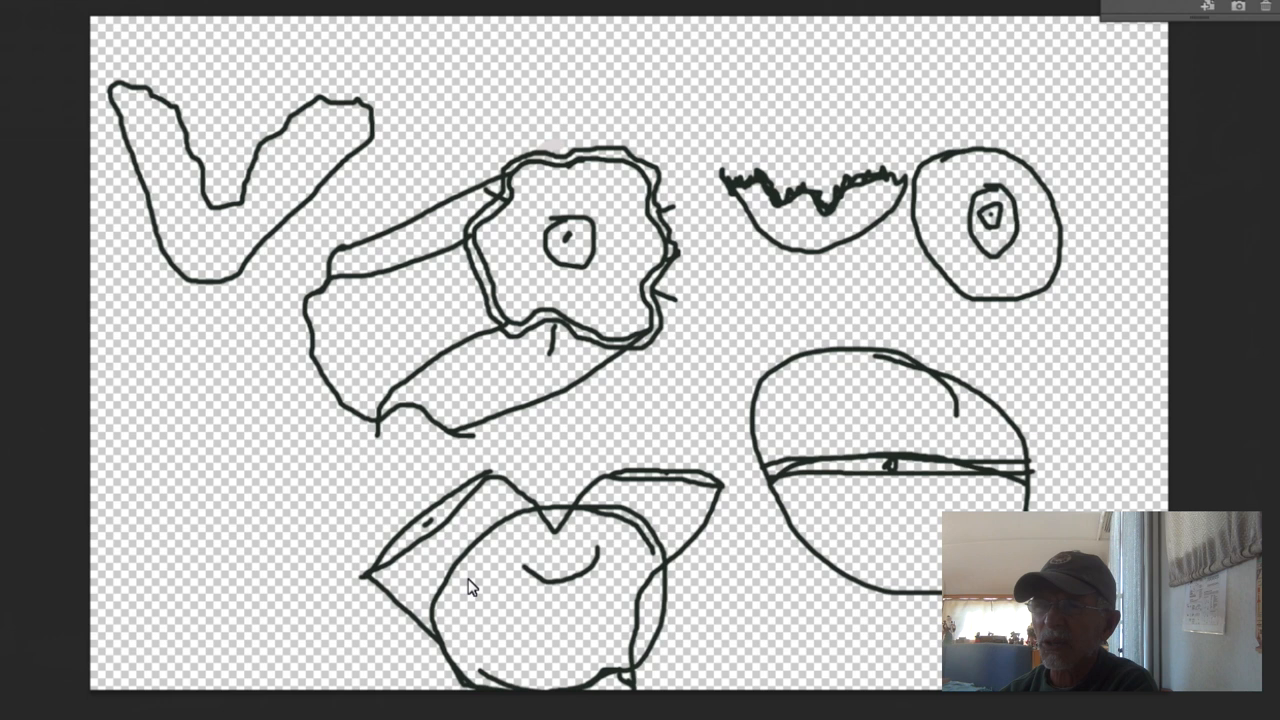
Brush a wide, flat-bottomed bowl with an uneven rim at lower left
click(142, 469)
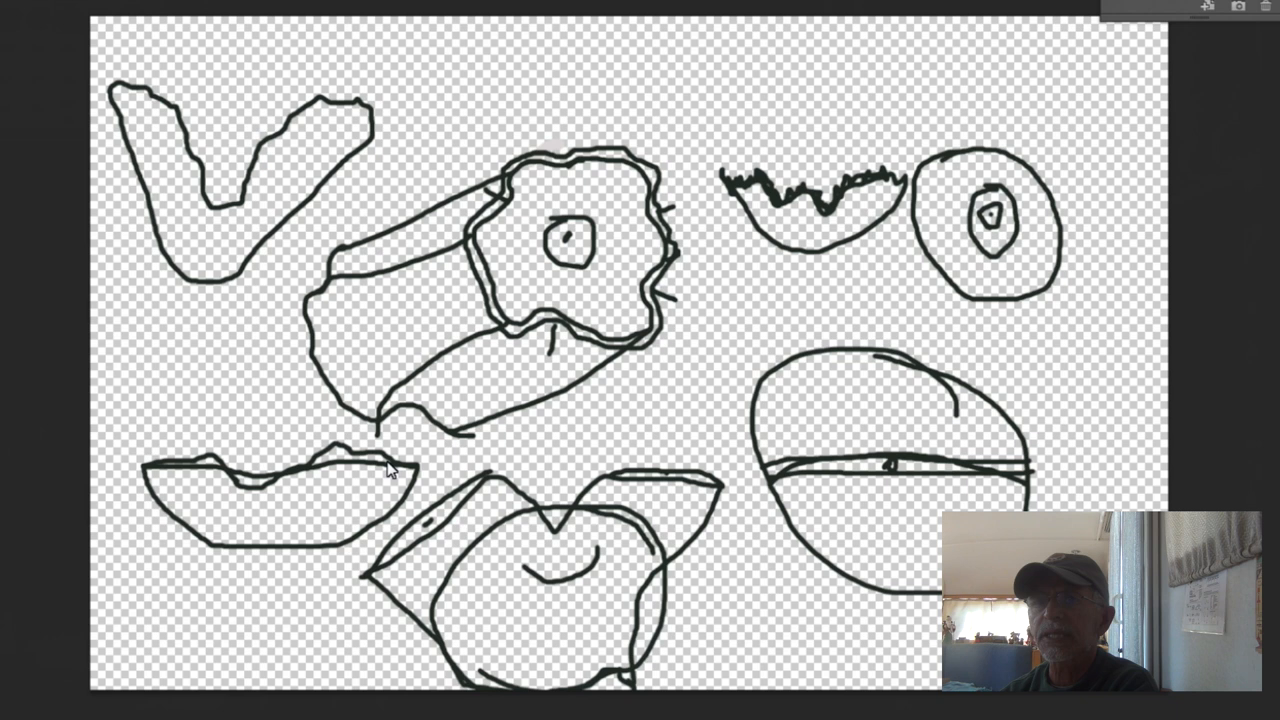
mouse_move(331, 499)
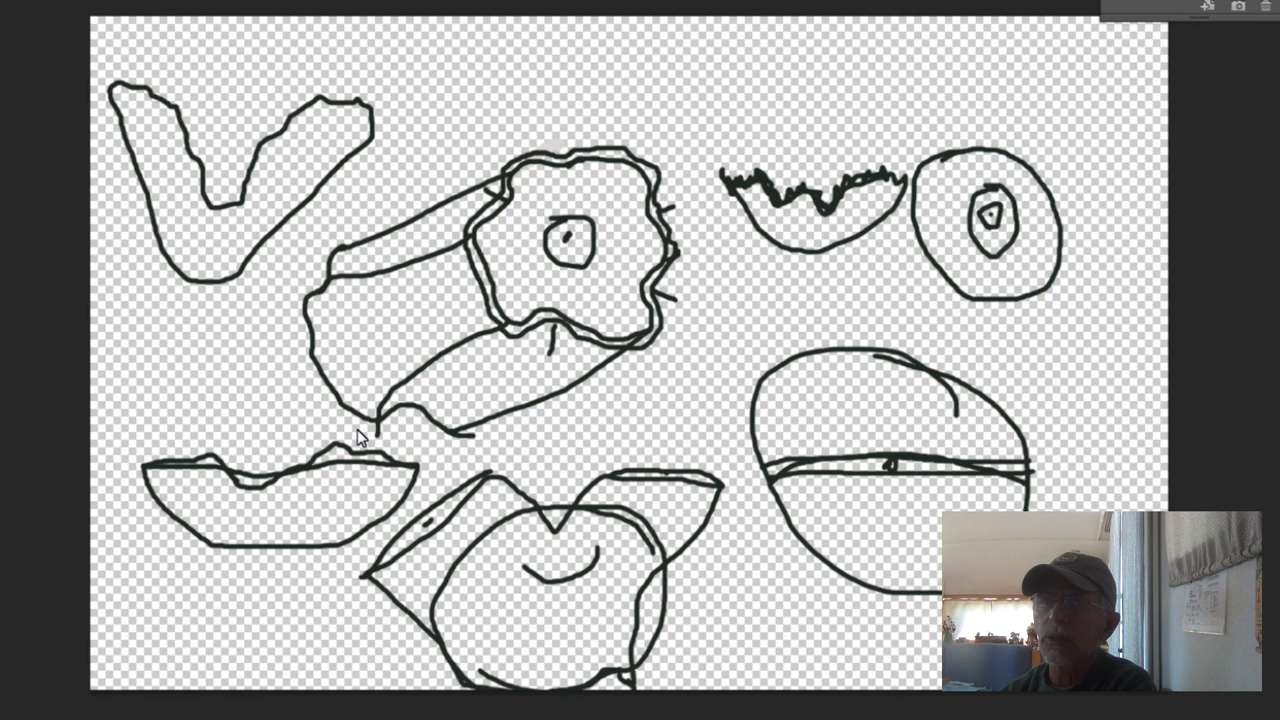
mouse_move(640, 251)
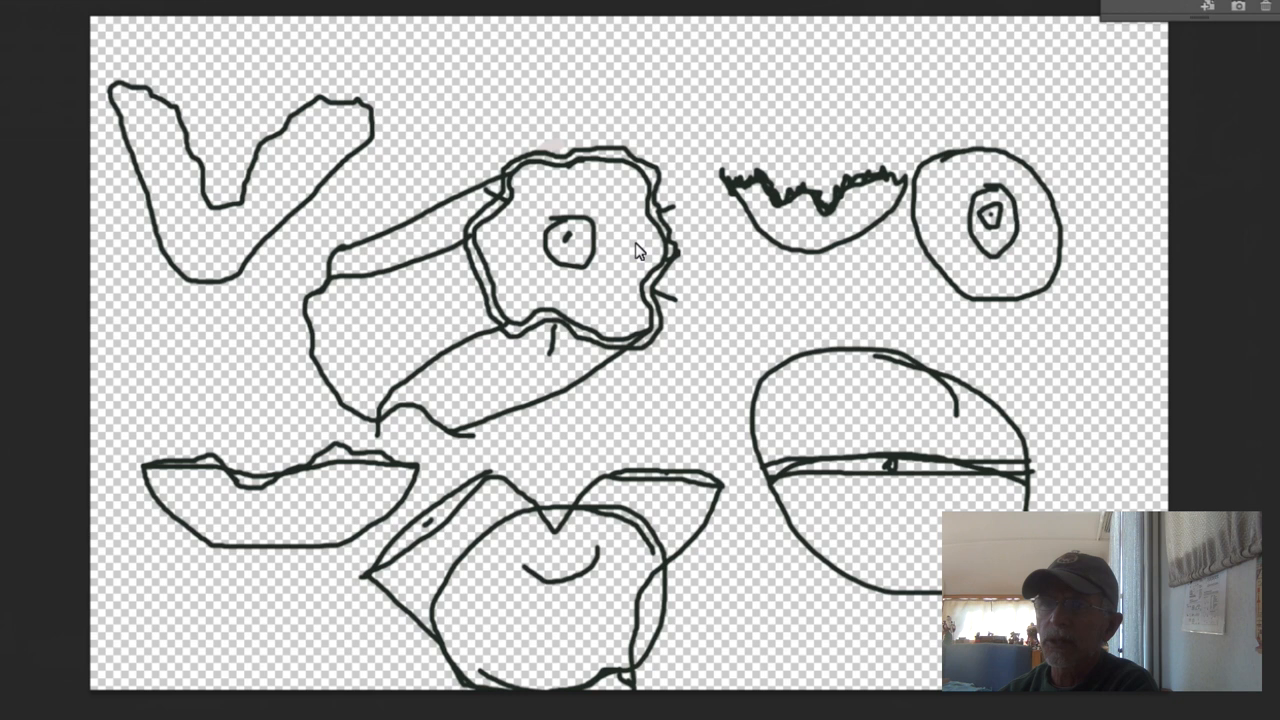
mouse_move(712, 498)
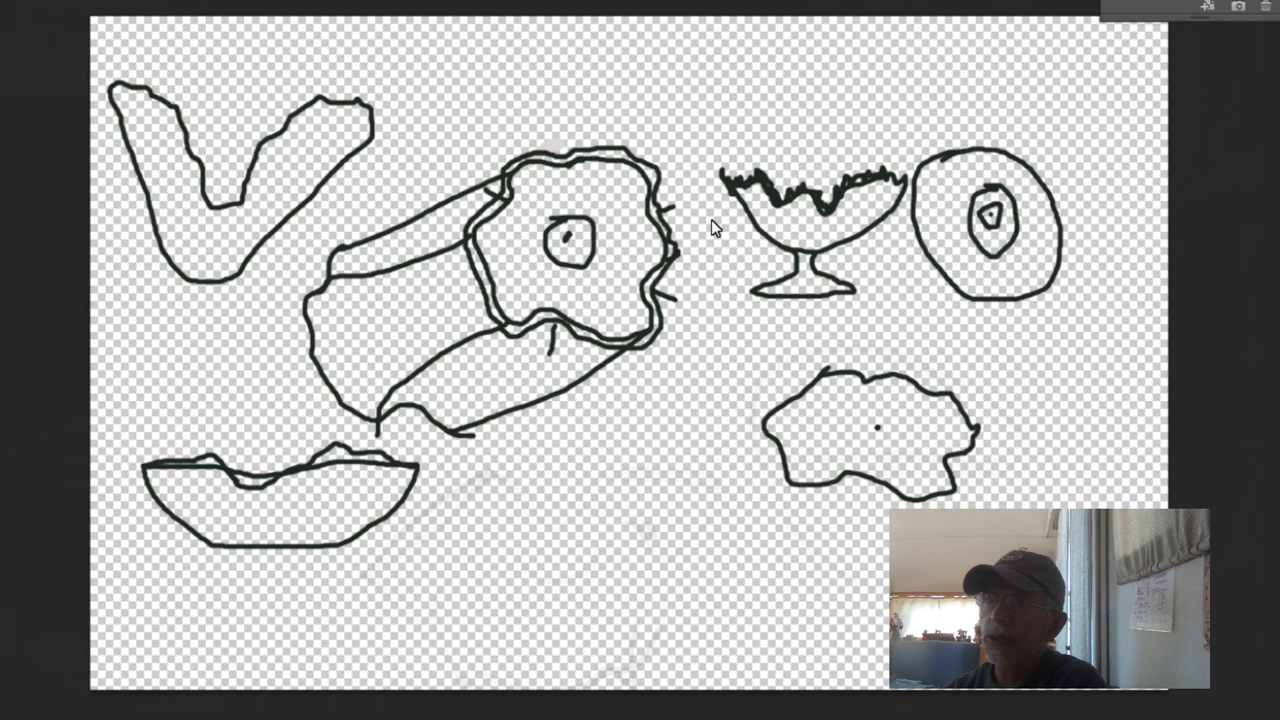
Draw the bowl body over the lower-right blob, then an elliptical rim inside it
drag(760, 425, 742, 510)
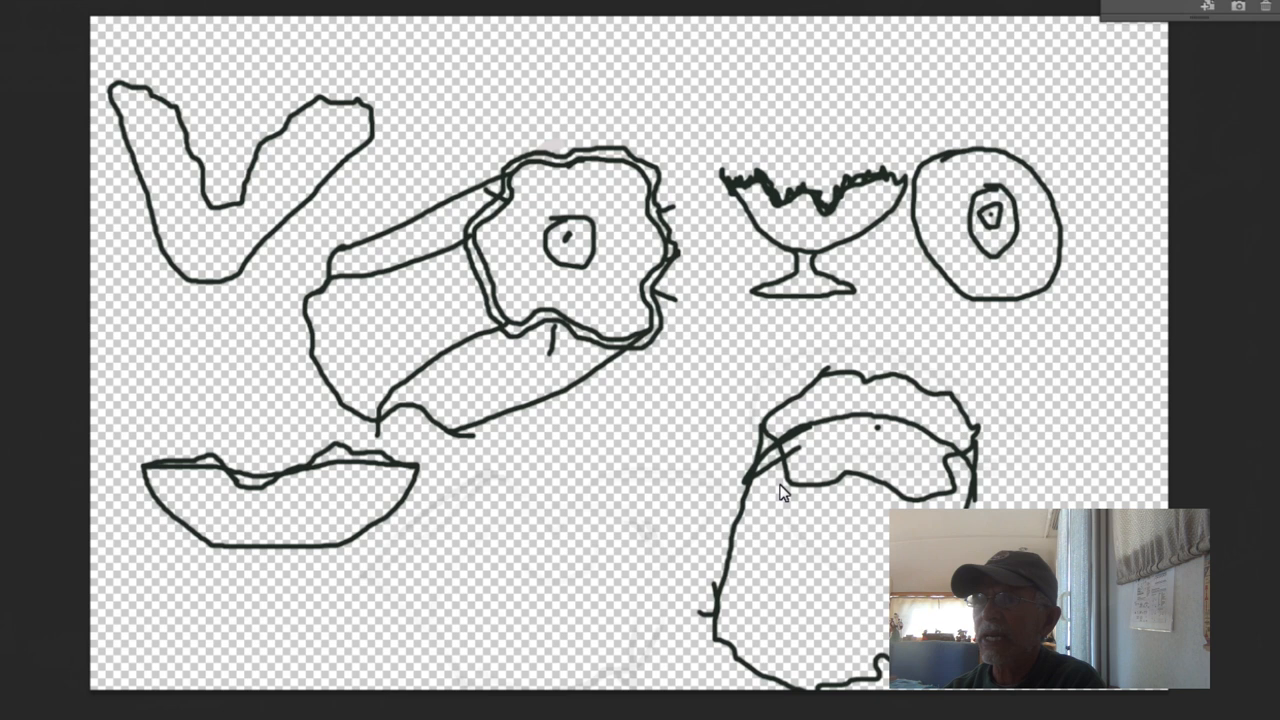
drag(748, 492, 880, 548)
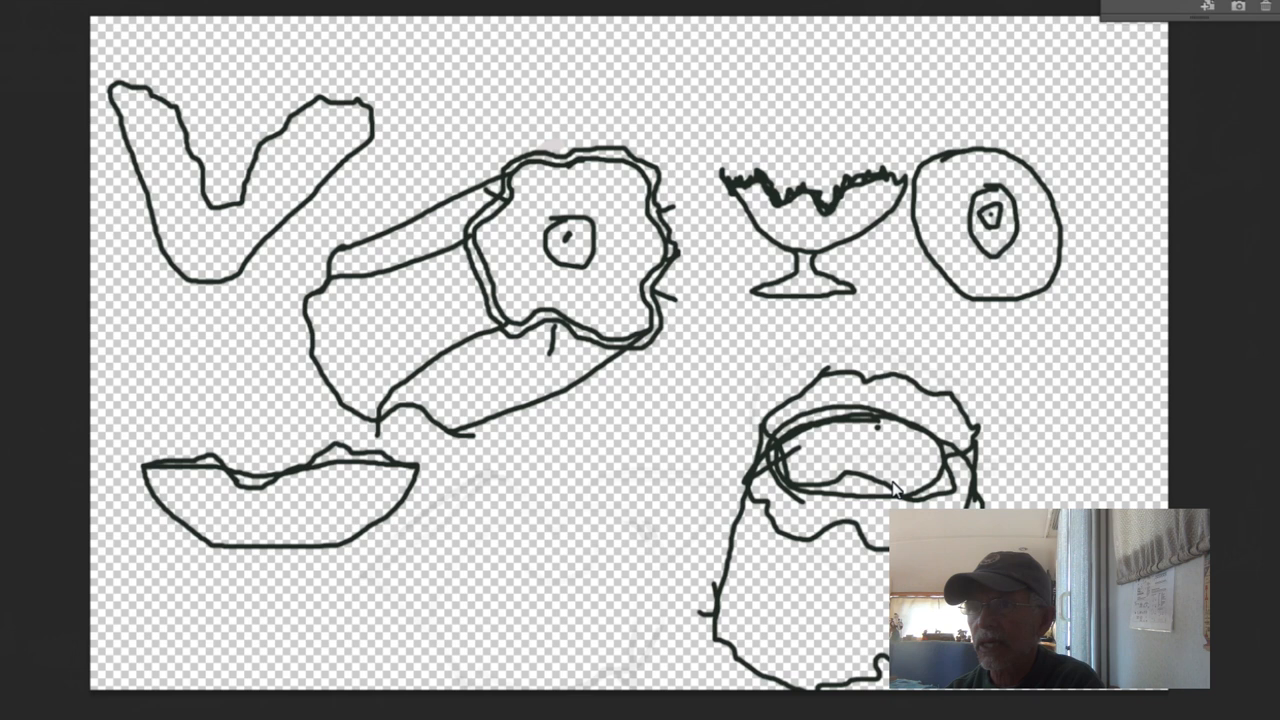
mouse_move(785, 547)
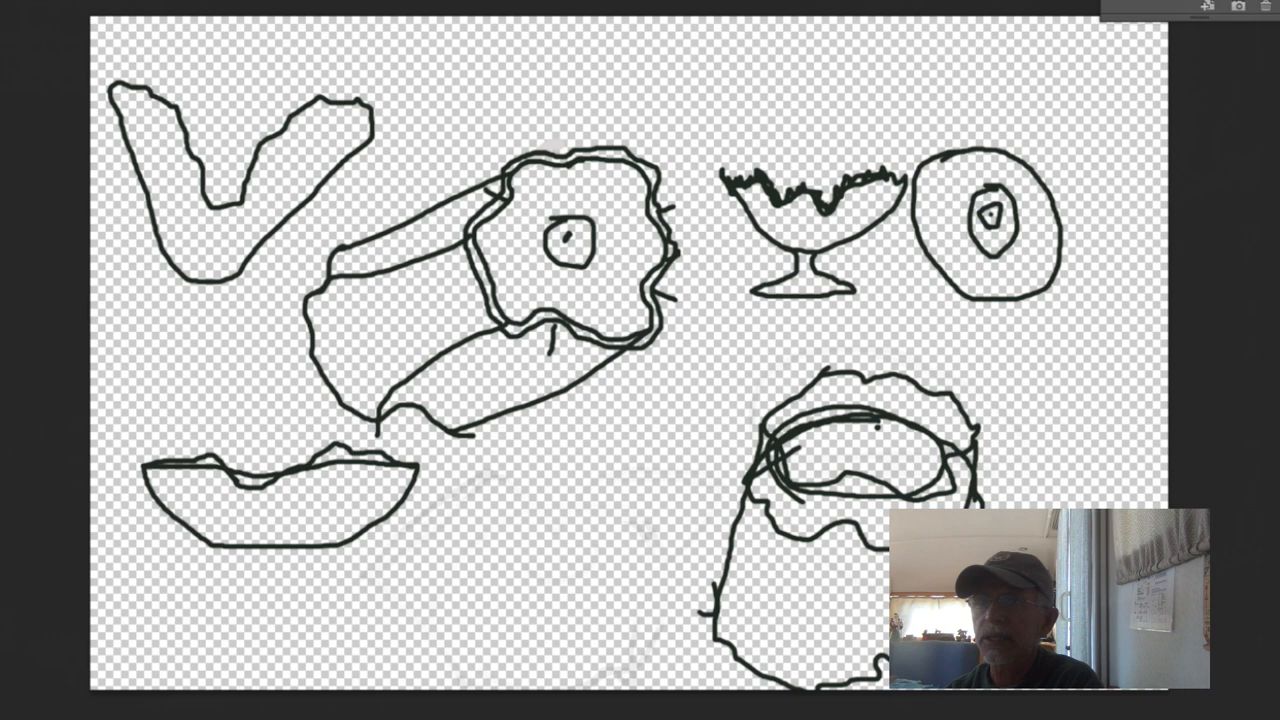
Erase the large rounded lower body lines of the lower-right bowl
drag(745, 490, 815, 685)
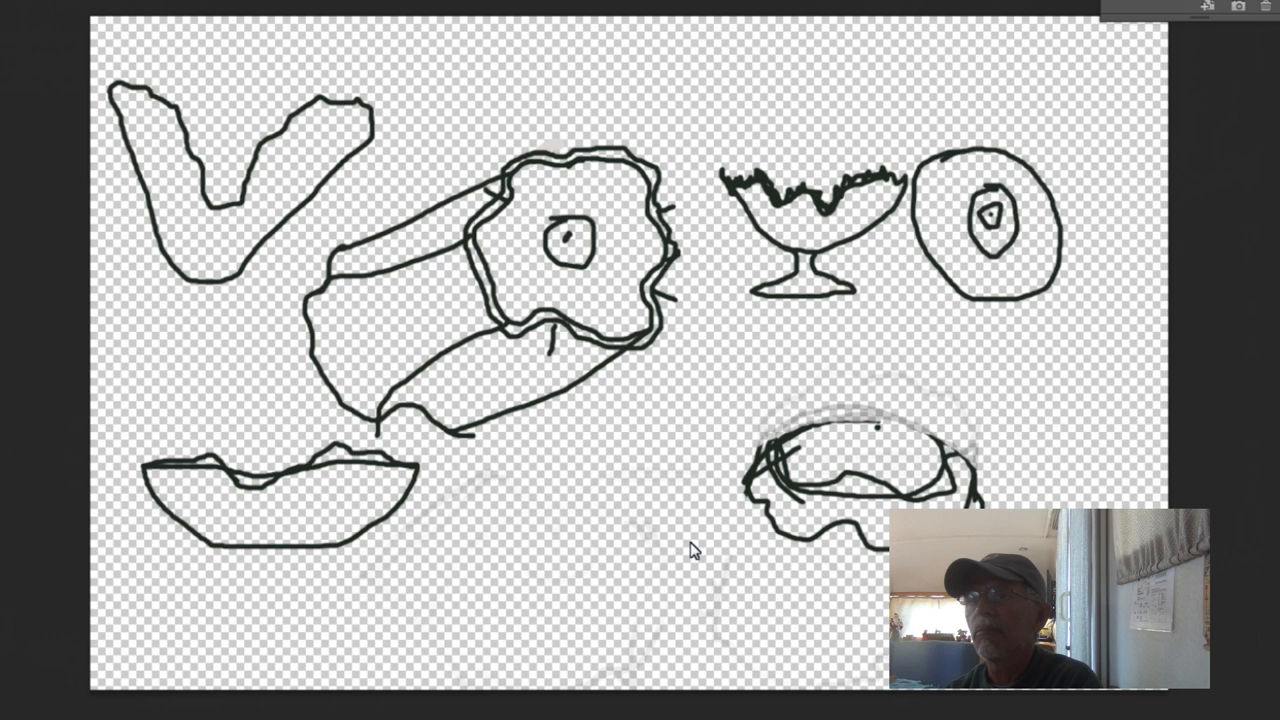
mouse_move(397, 297)
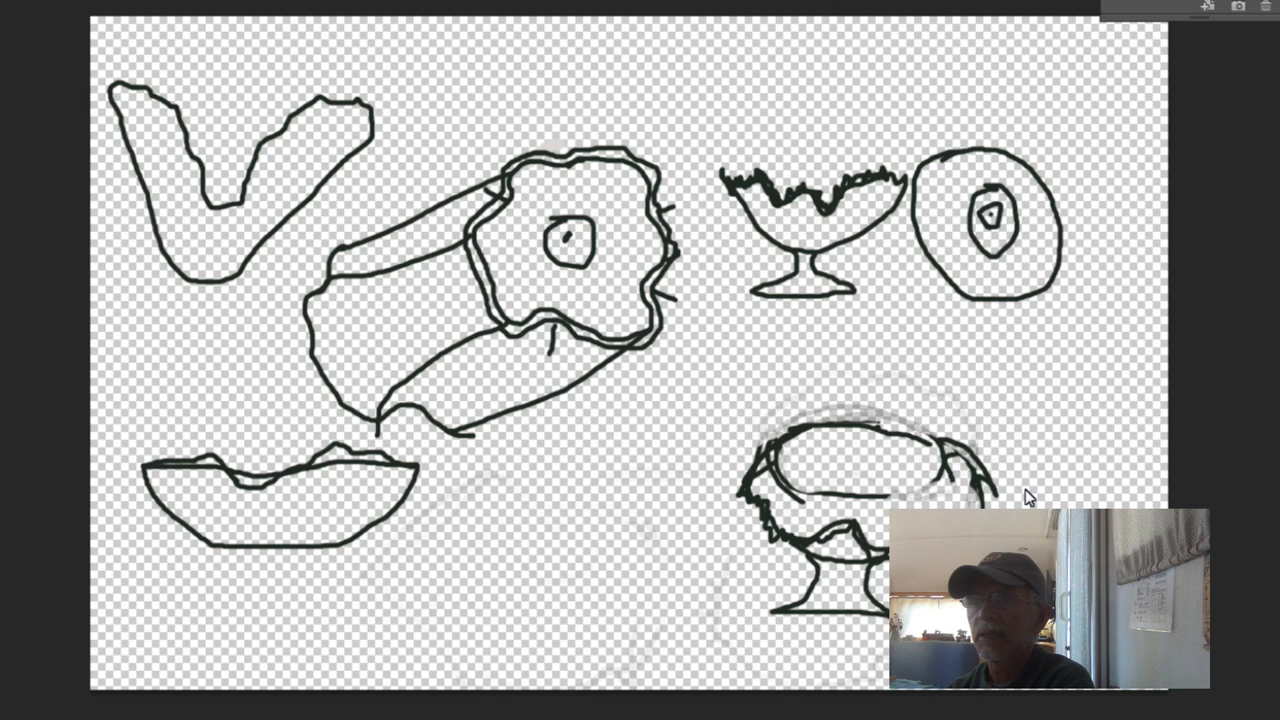
mouse_move(948, 425)
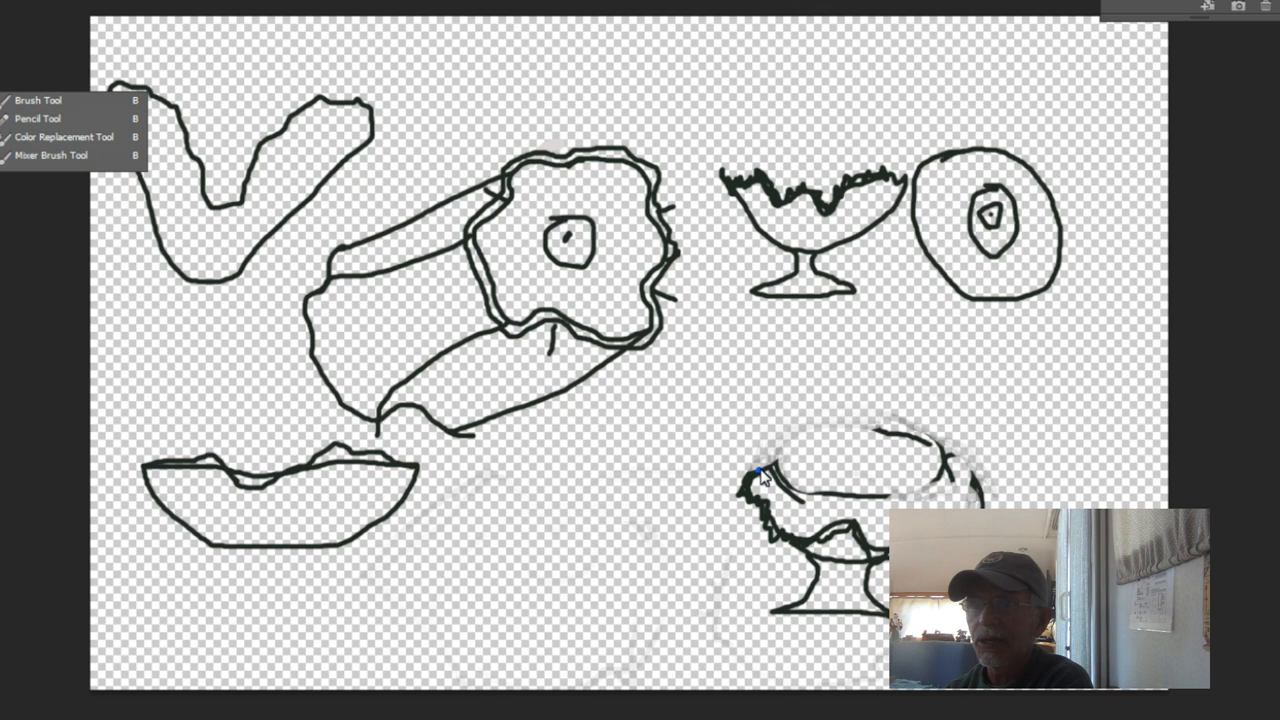
Redraw the footed bowl's rim as a single smooth oval lip
drag(760, 475, 945, 475)
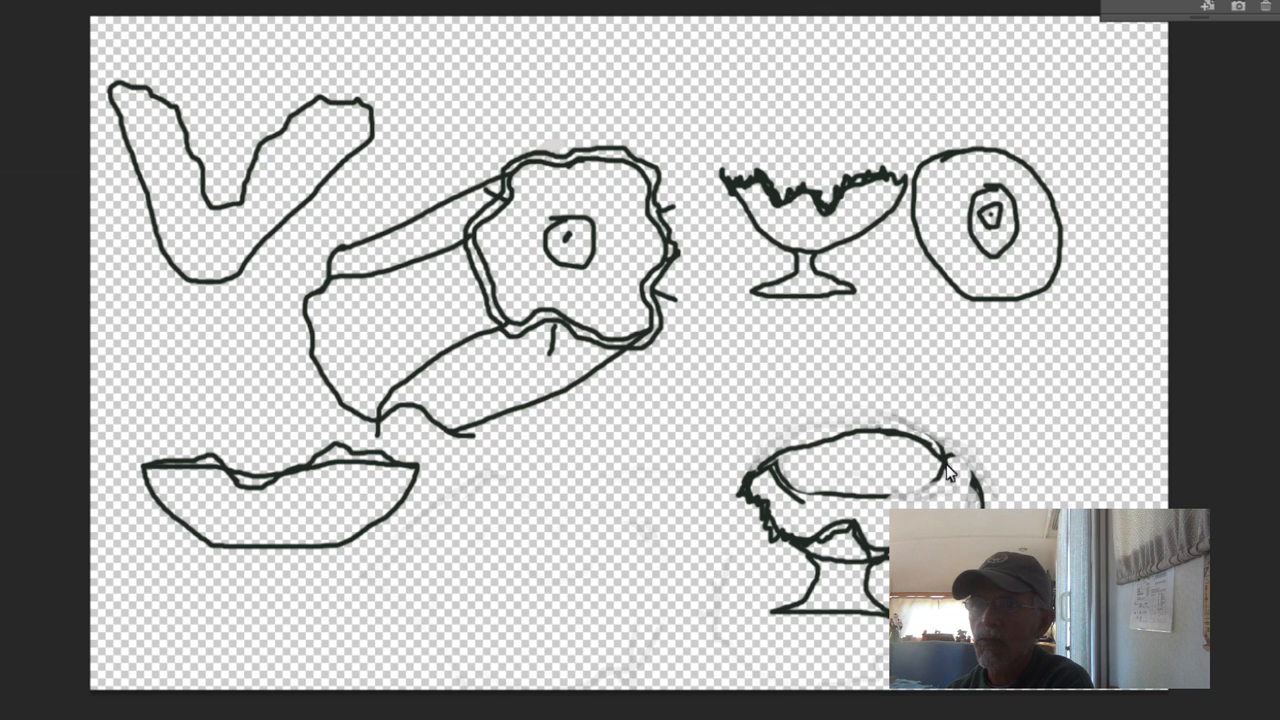
drag(948, 480, 775, 485)
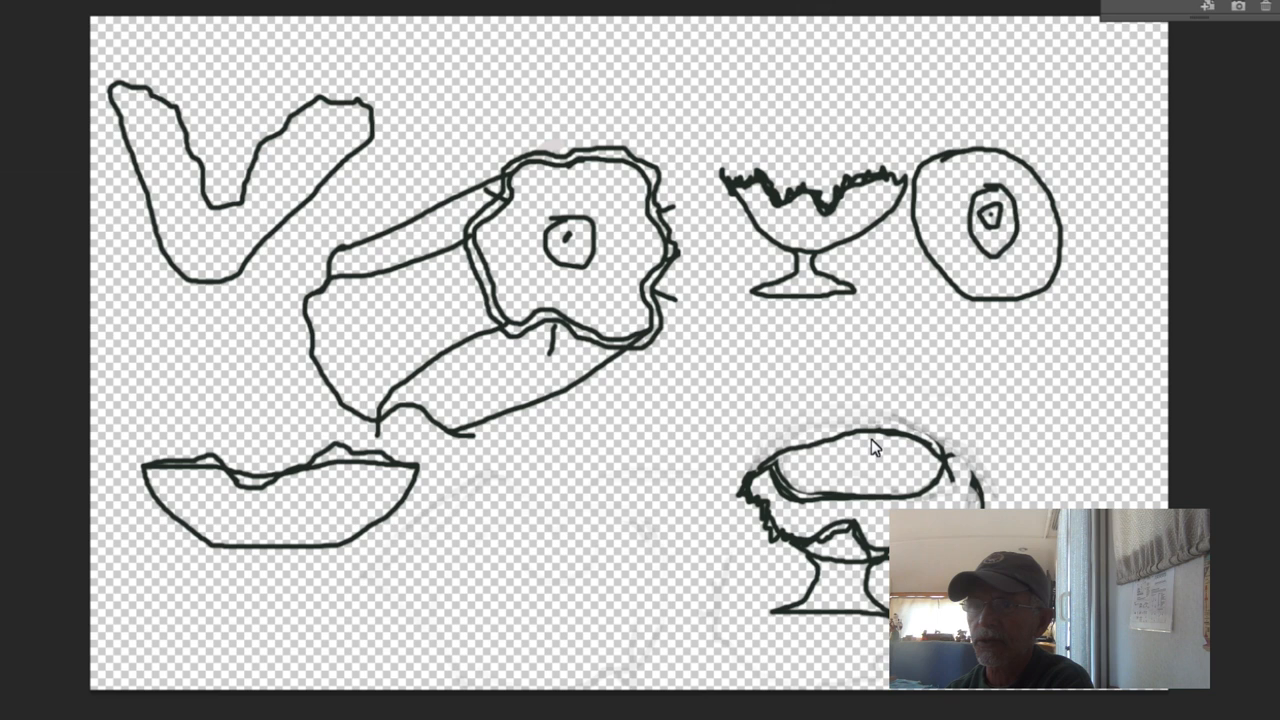
mouse_move(968, 485)
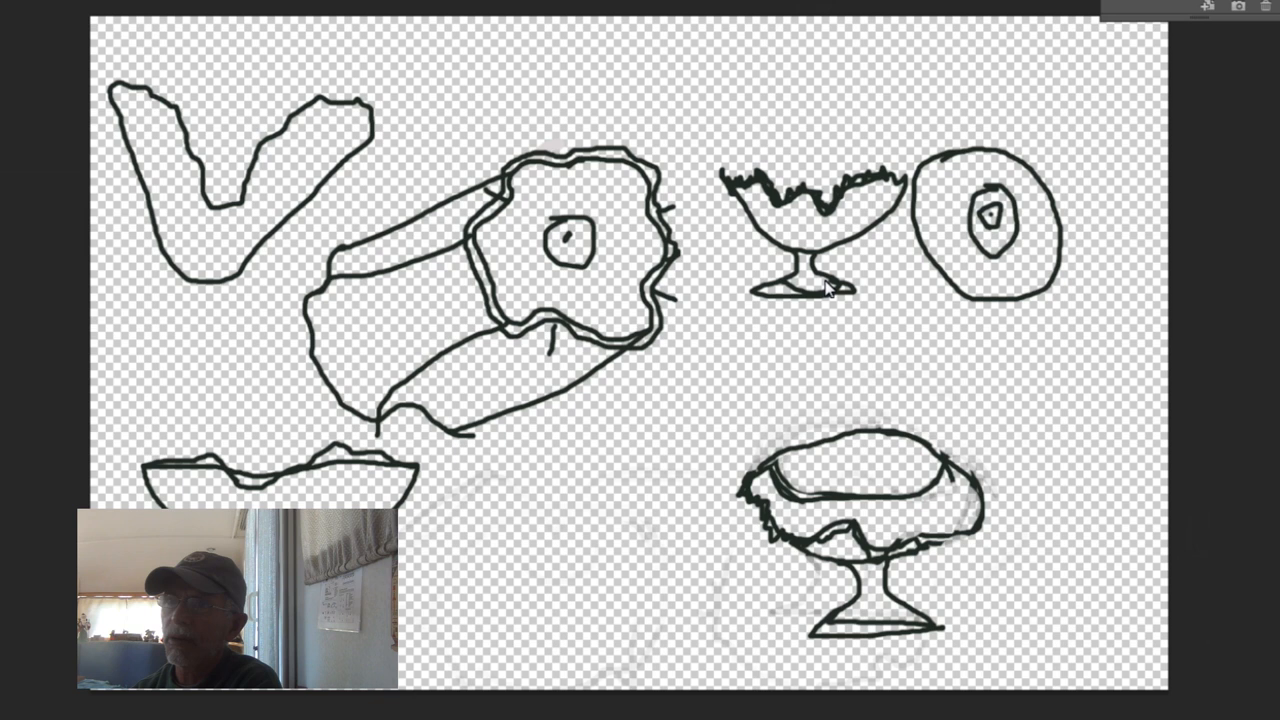
mouse_move(1120, 418)
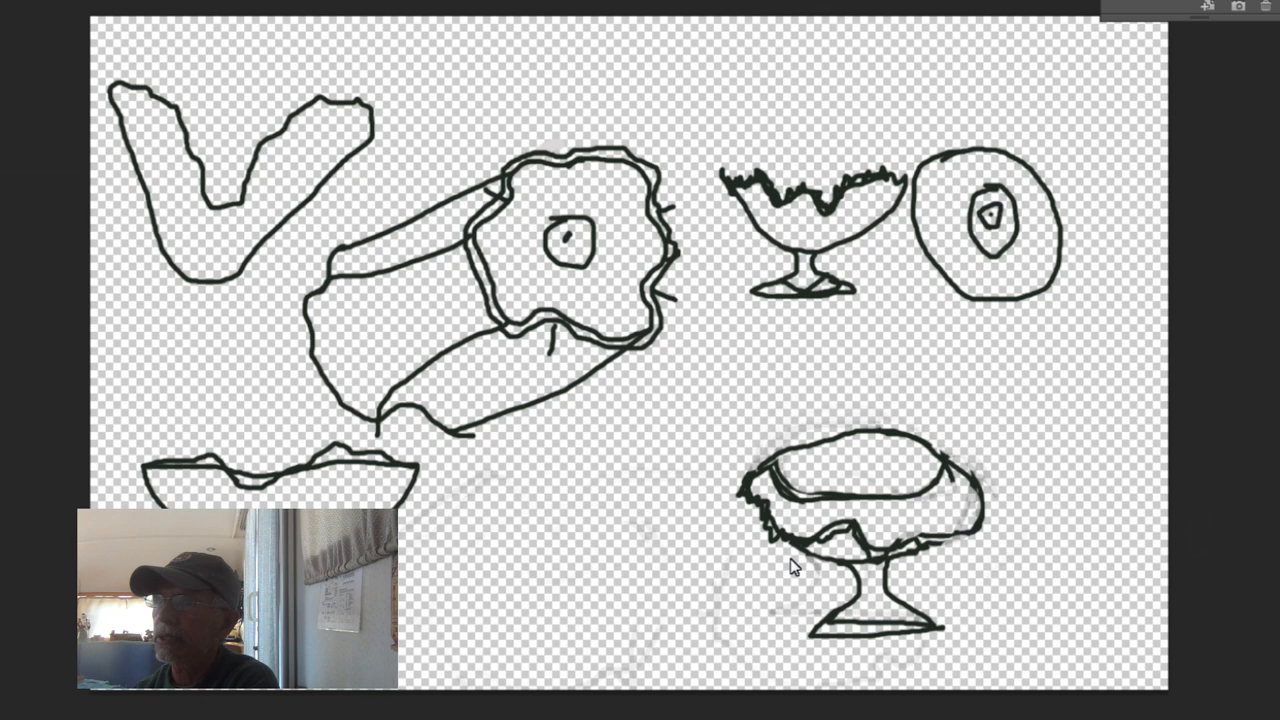
Stroke tall vertical lines down both sides of the lower-right pedestal bowl, past its foot
drag(945, 538, 960, 660)
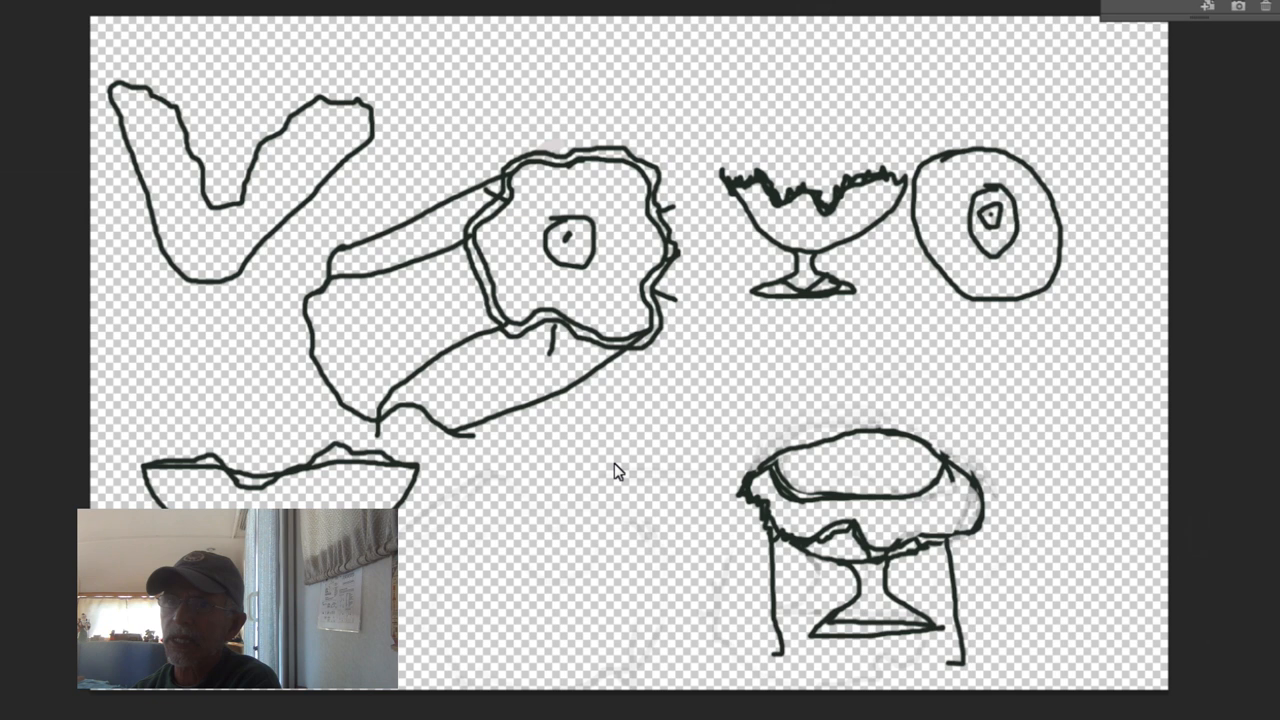
Draw a flat oval in the lower centre with a thin wavy stem hanging beneath it
drag(520, 450, 665, 435)
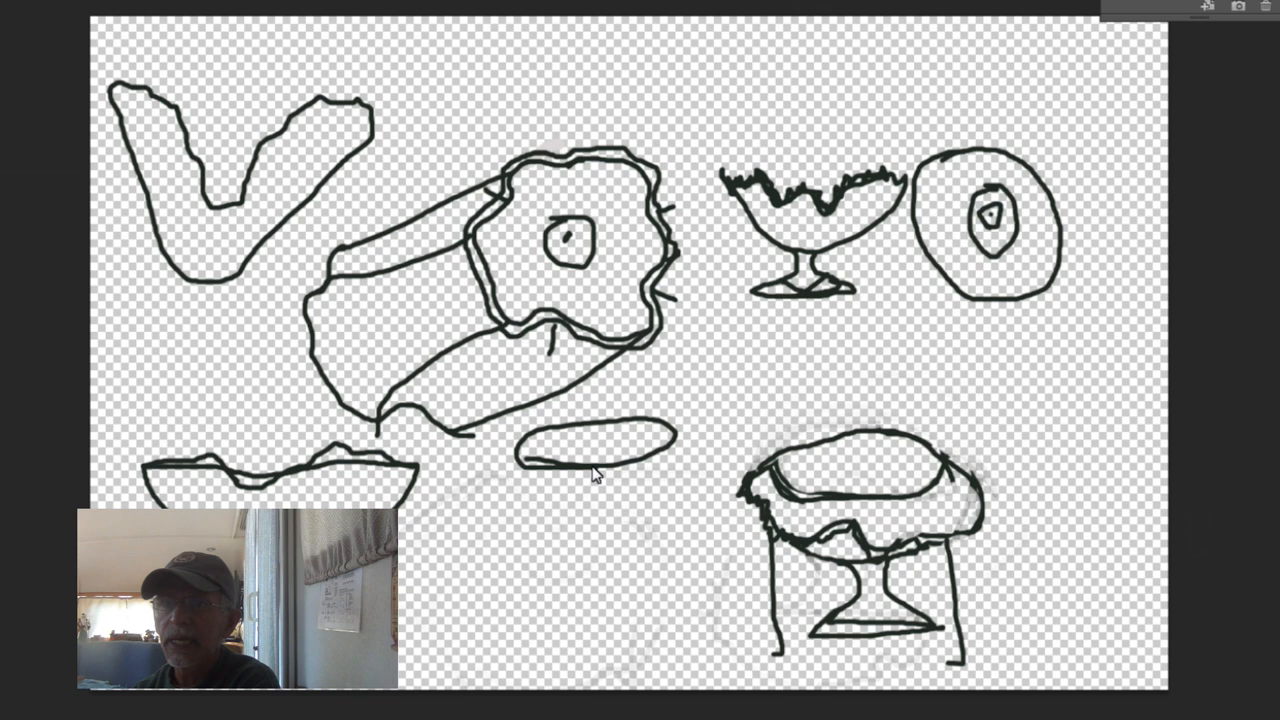
drag(600, 460, 605, 545)
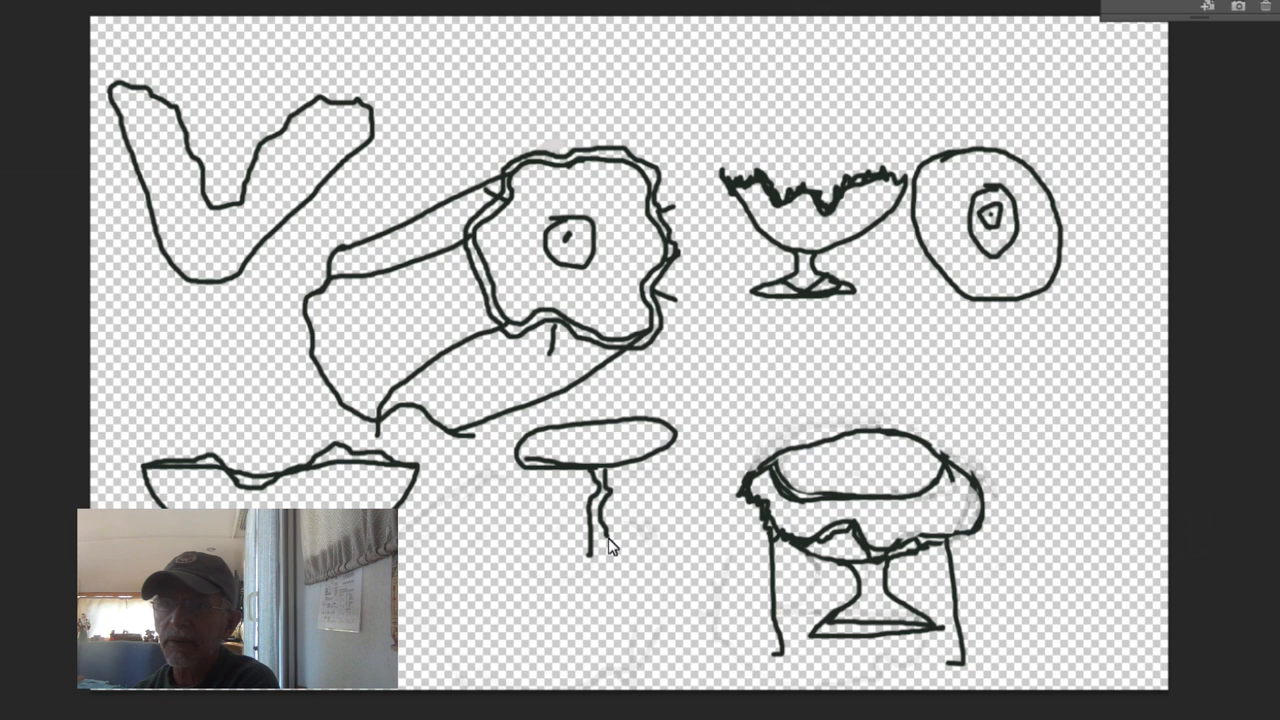